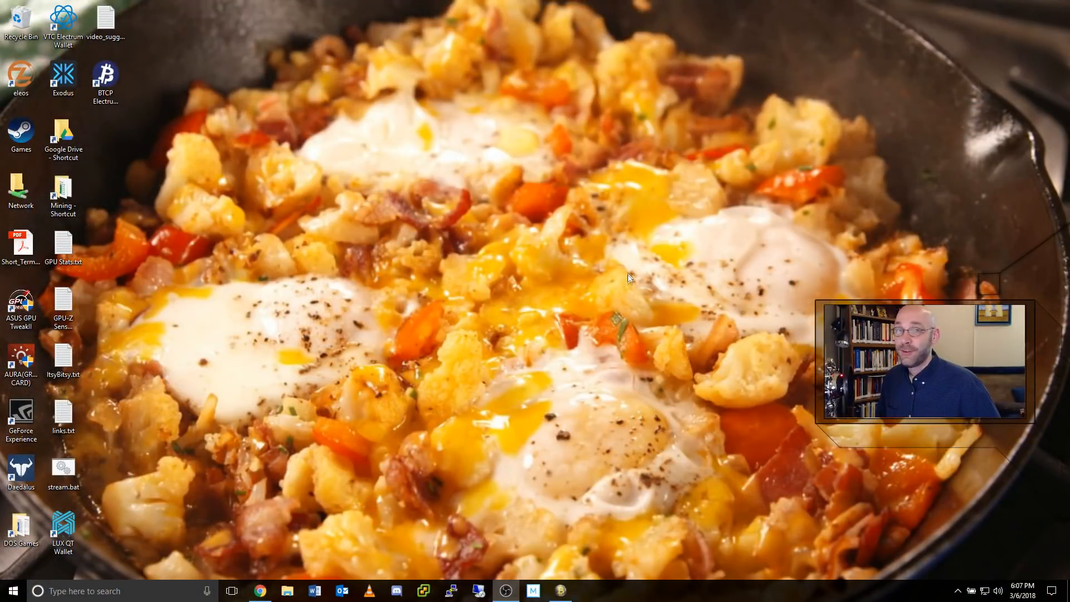
mouse_move(669, 378)
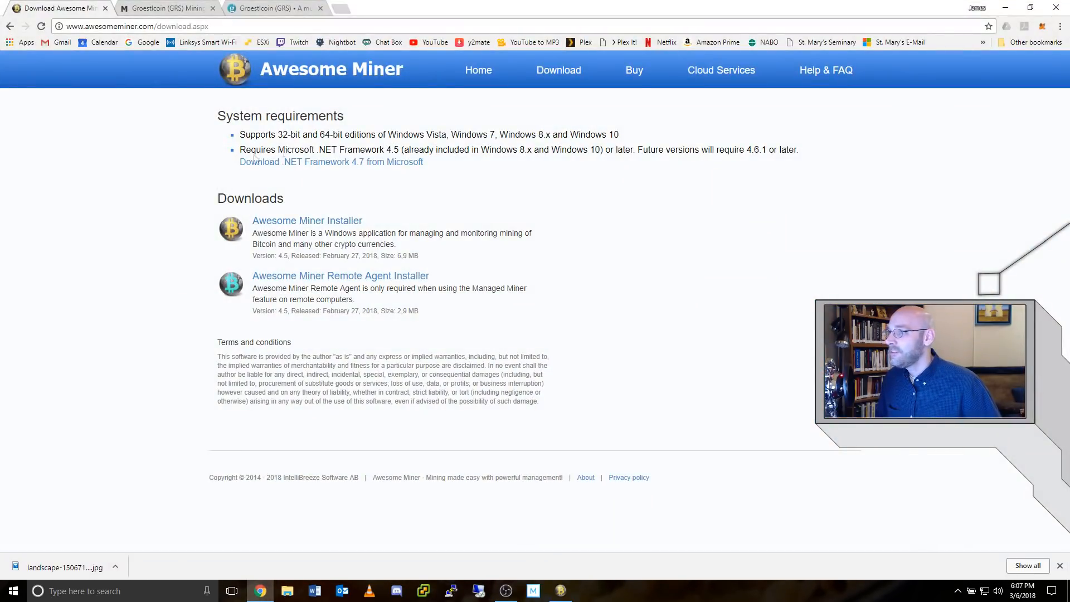
mouse_move(570, 198)
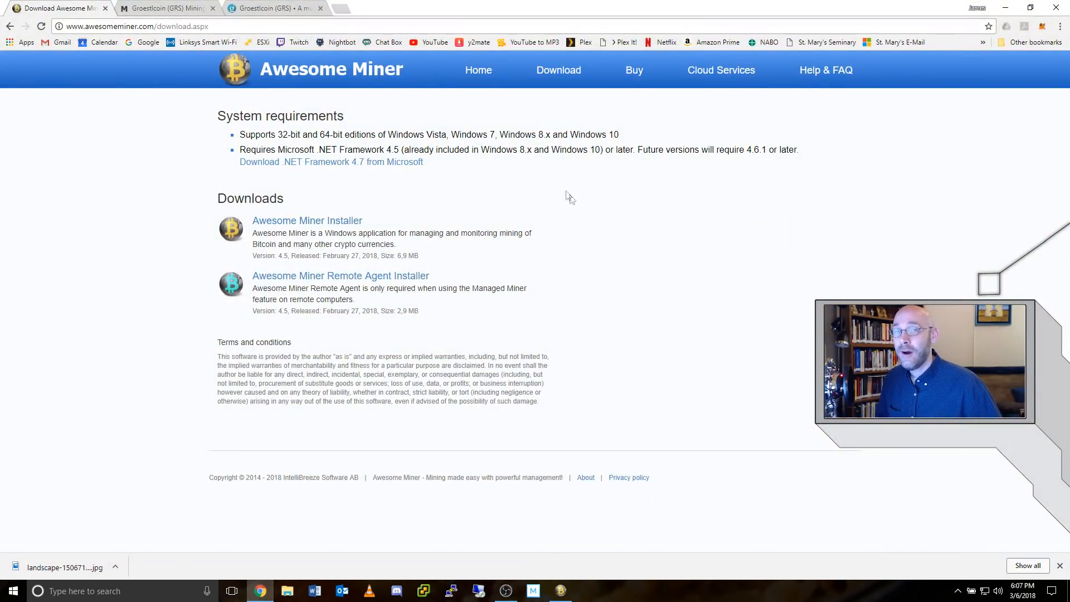
mouse_move(420, 256)
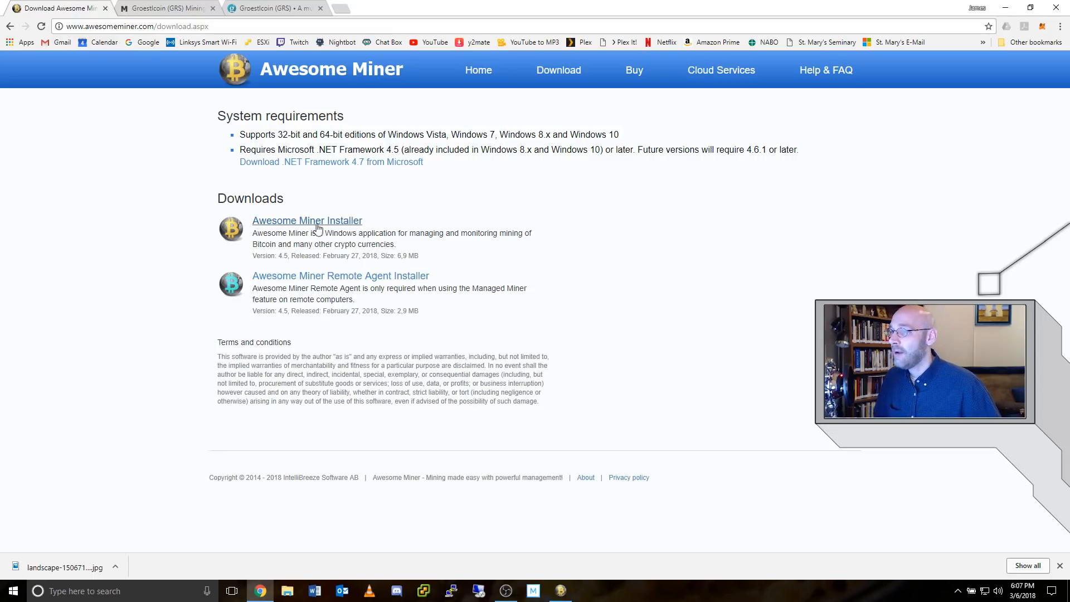
mouse_move(308, 221)
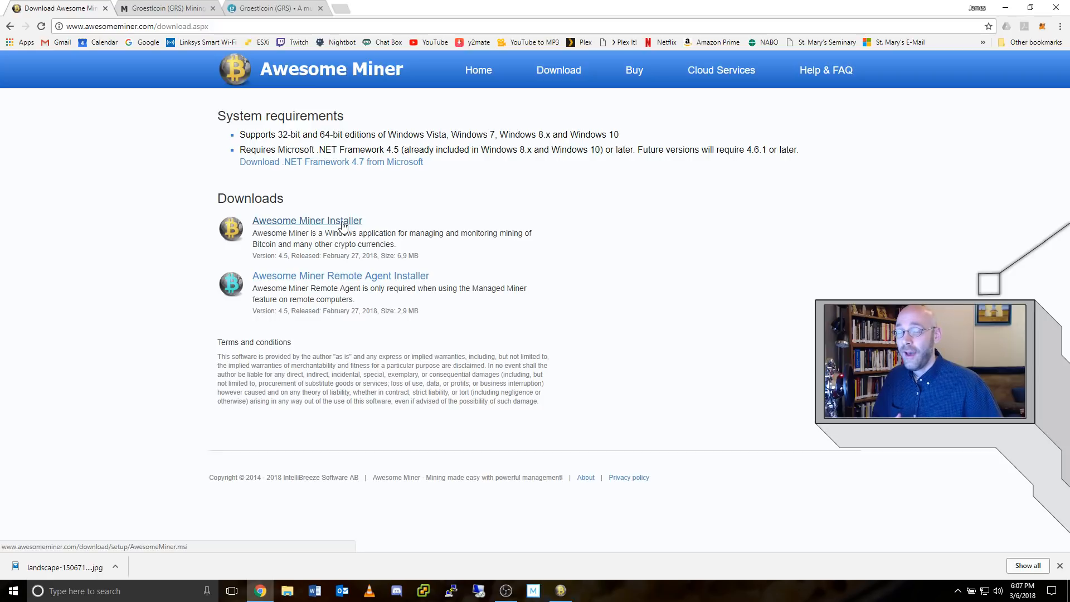
Step: Switch the browser to the Mining Pool Hub page
left_click(164, 8)
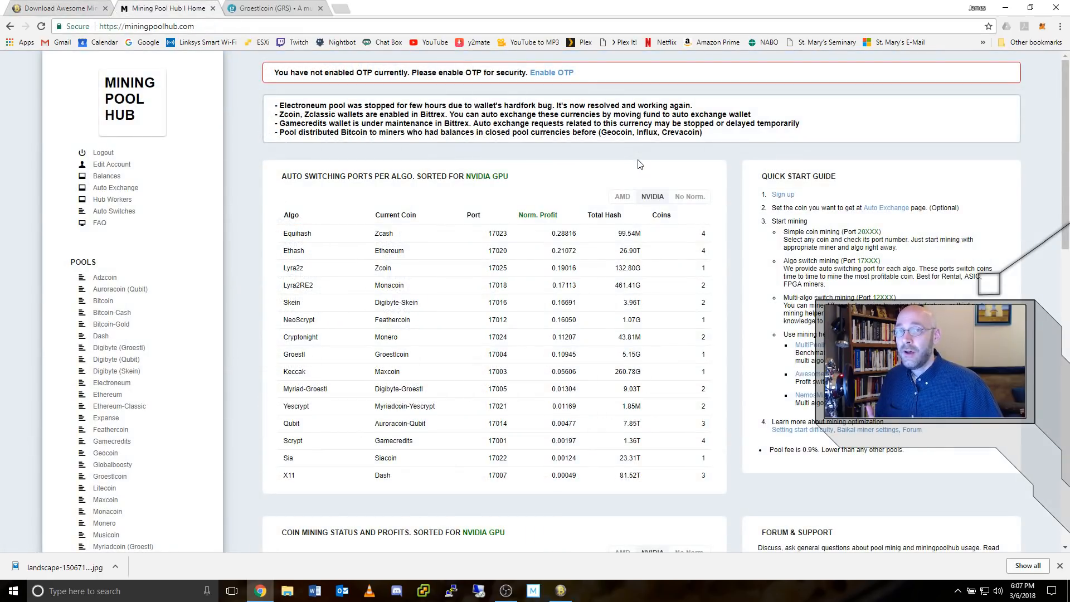
mouse_move(674, 175)
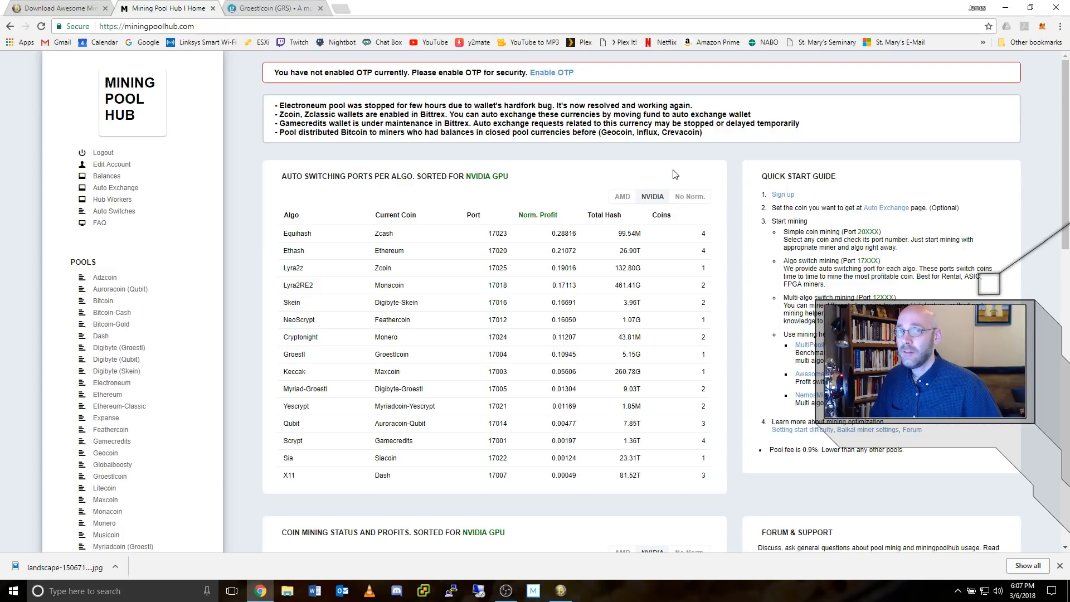
Step: Switch the browser to the Groestlcoin website
left_click(273, 8)
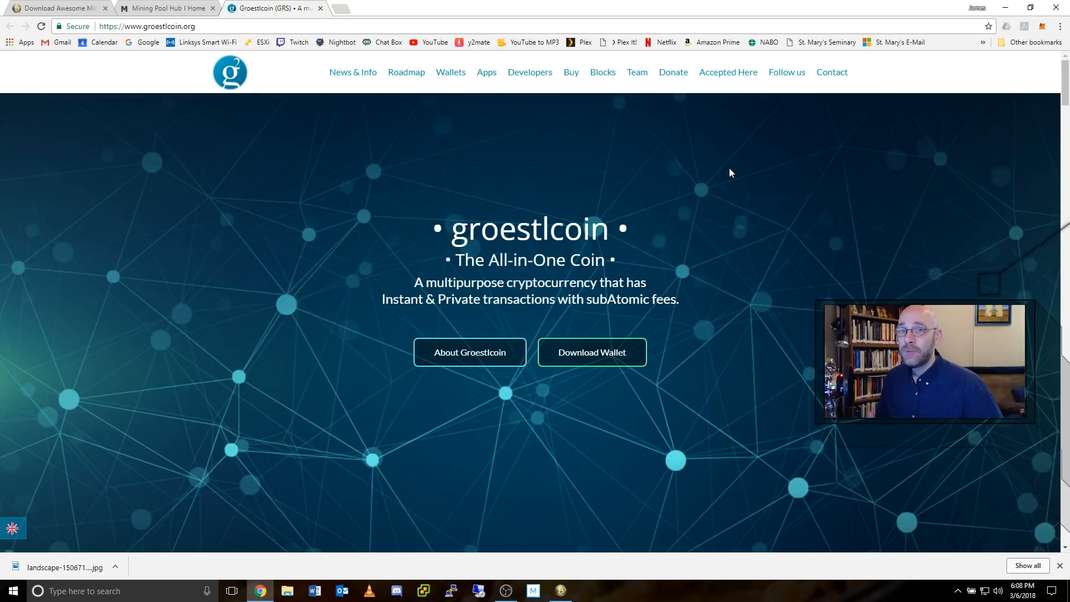
mouse_move(592, 352)
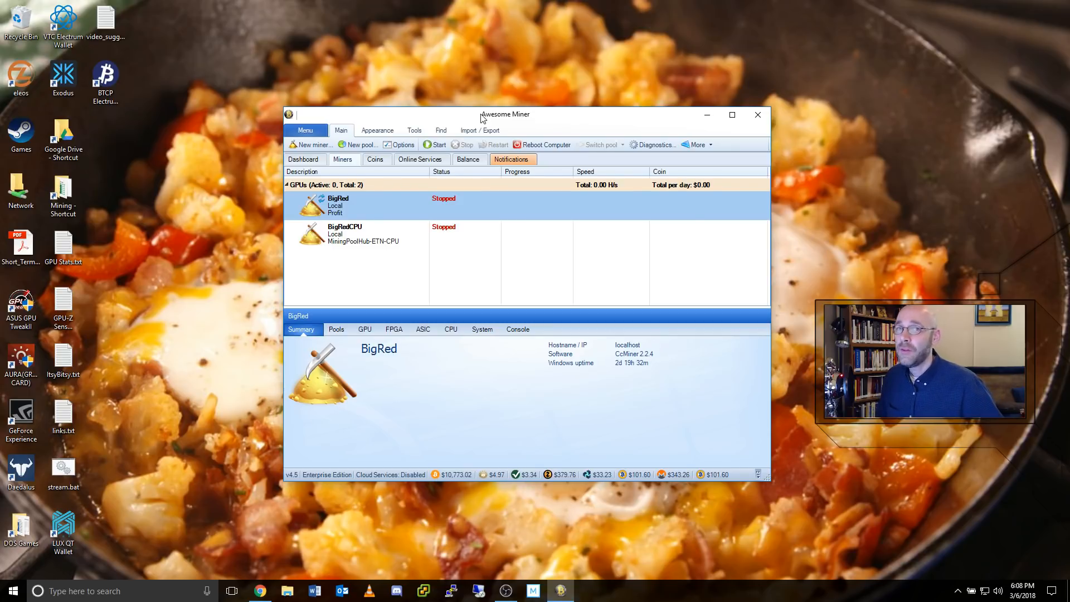
mouse_move(442, 131)
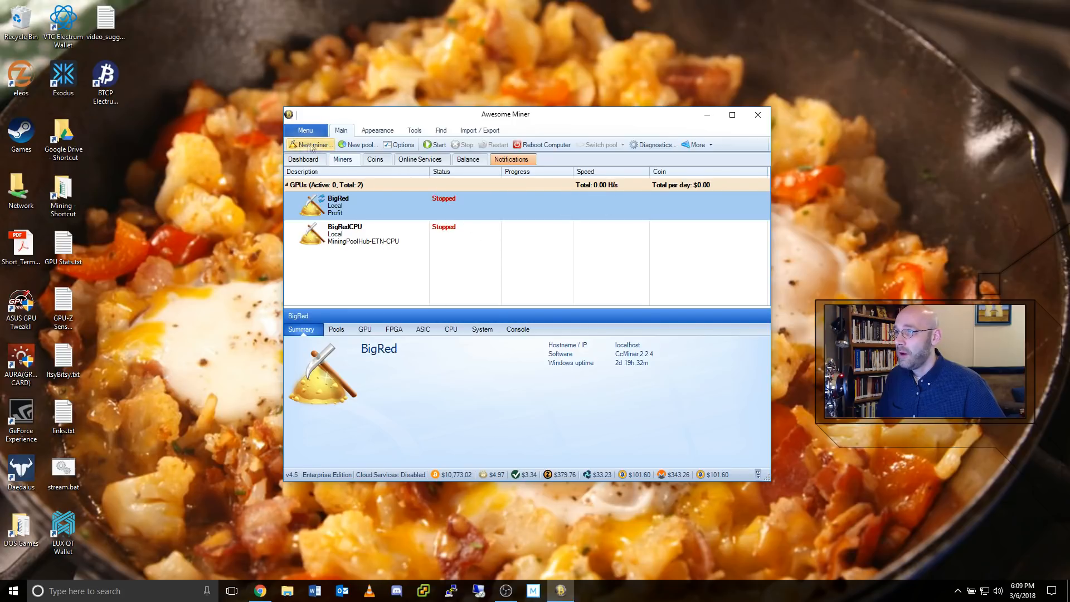
mouse_move(315, 145)
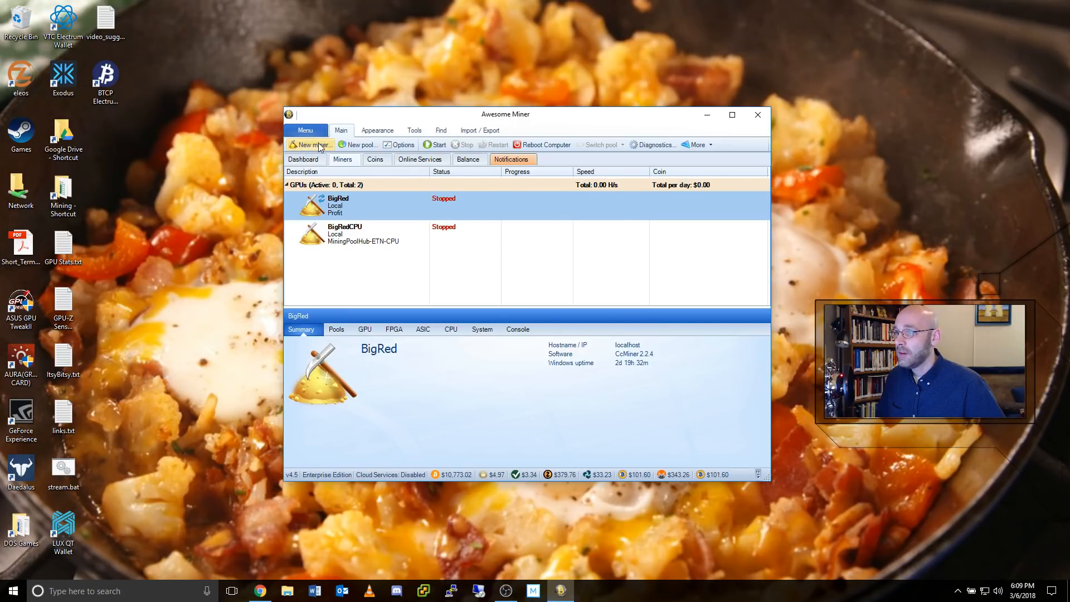
Step: Start a new miner and choose the Managed Profit Miner type in the wizard
left_click(312, 144)
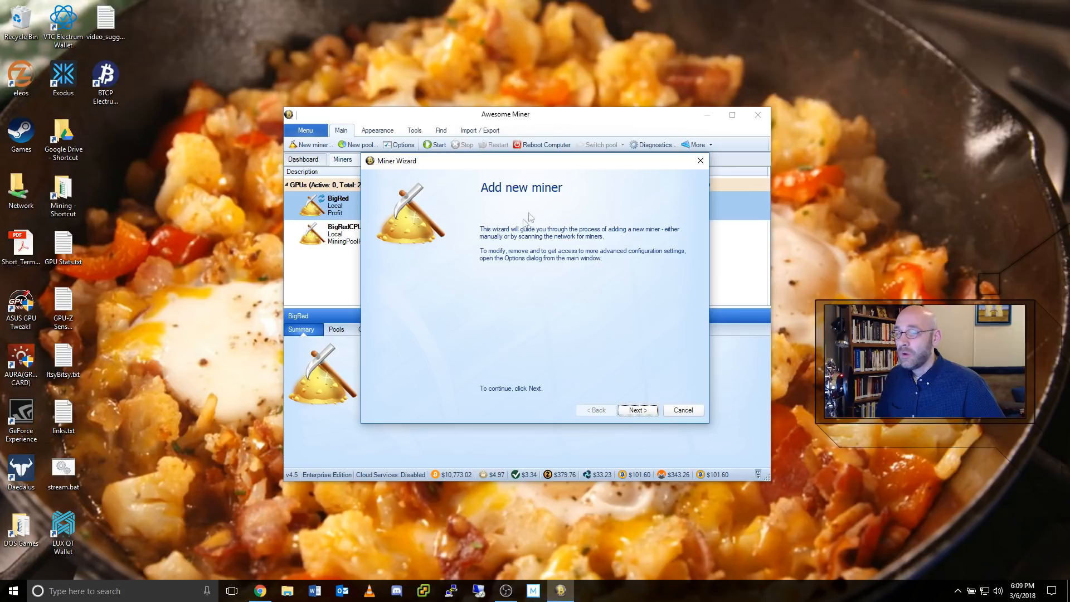
mouse_move(652, 399)
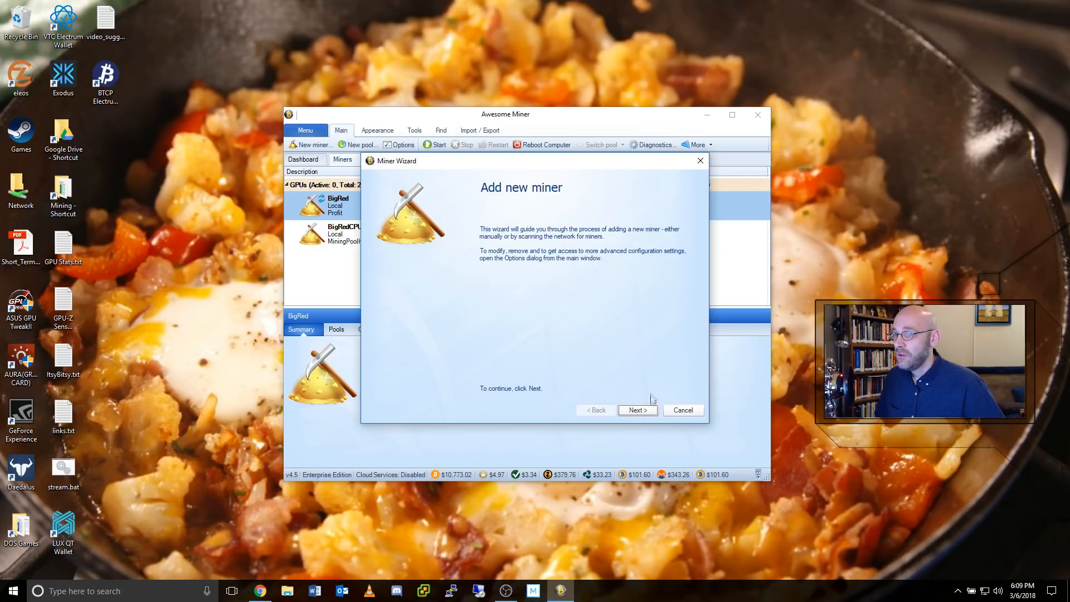
left_click(636, 409)
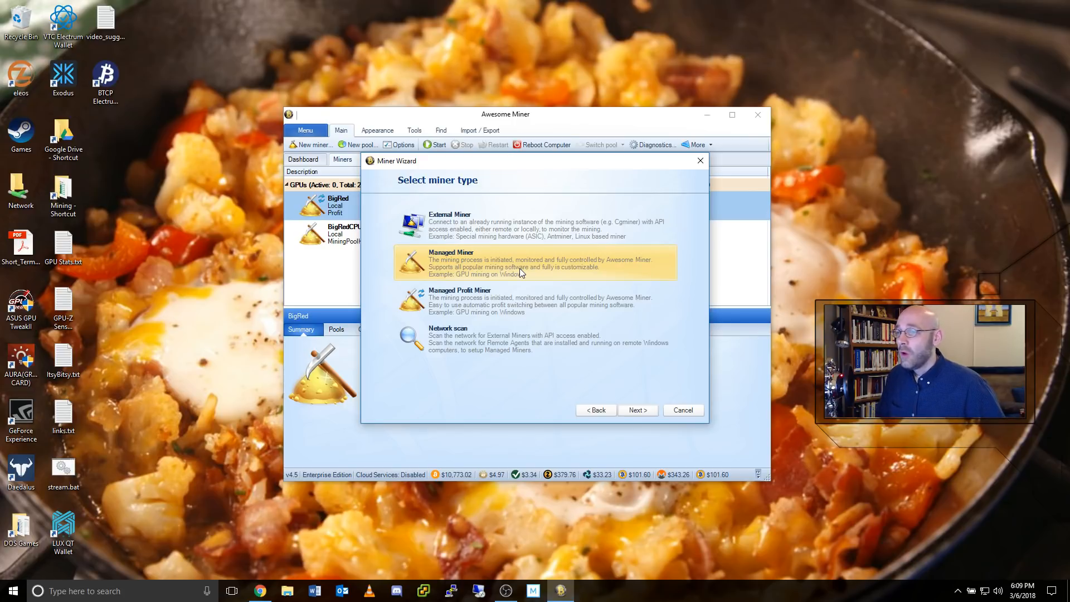
left_click(536, 300)
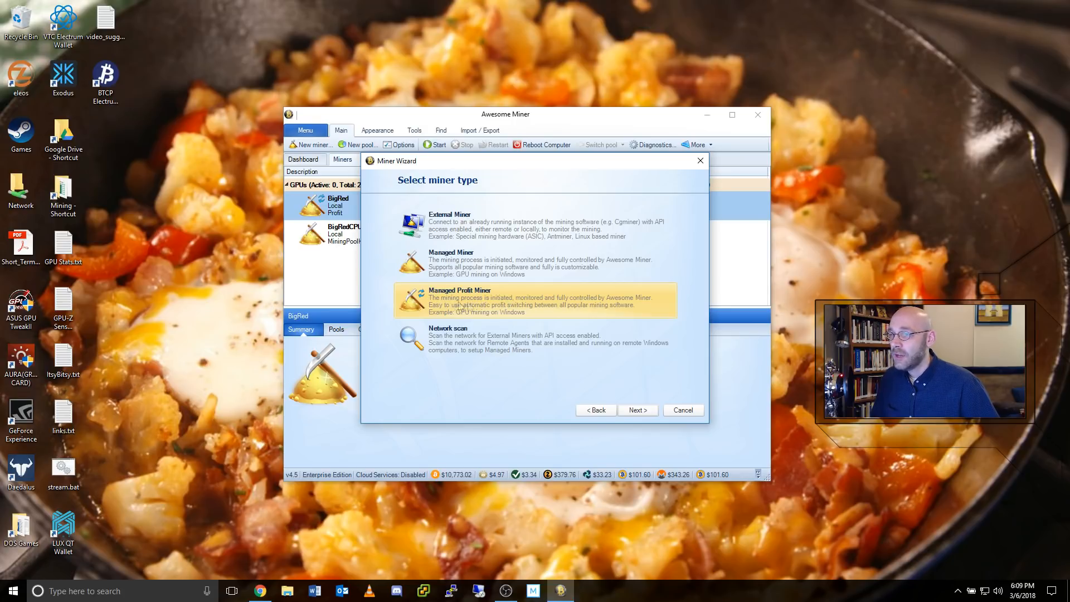
Step: Name the profit miner GRS Miner, host it locally, and finish creating it
left_click(637, 410)
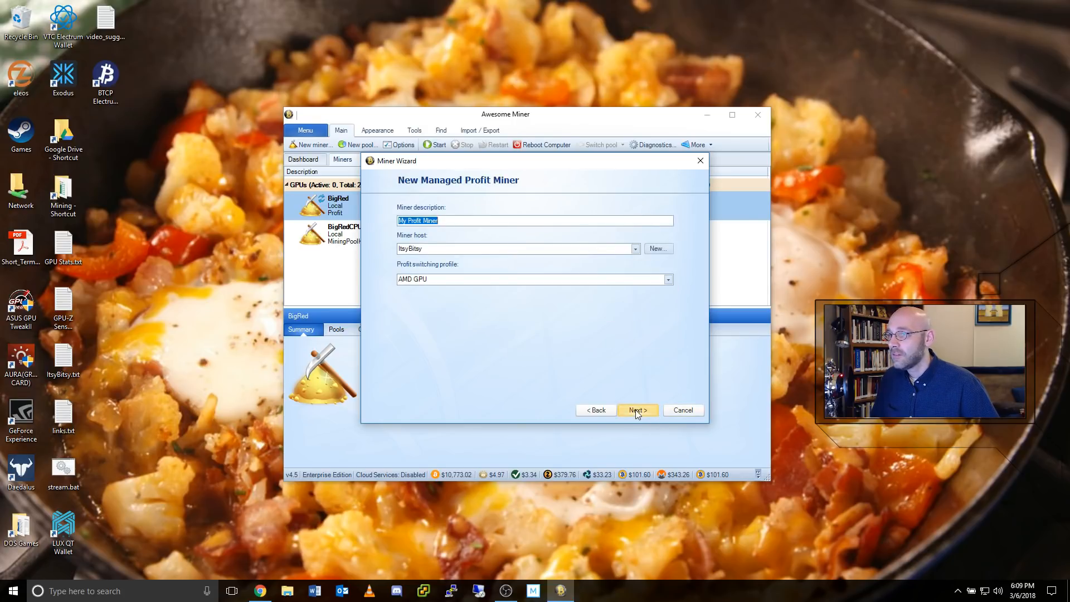
mouse_move(505, 328)
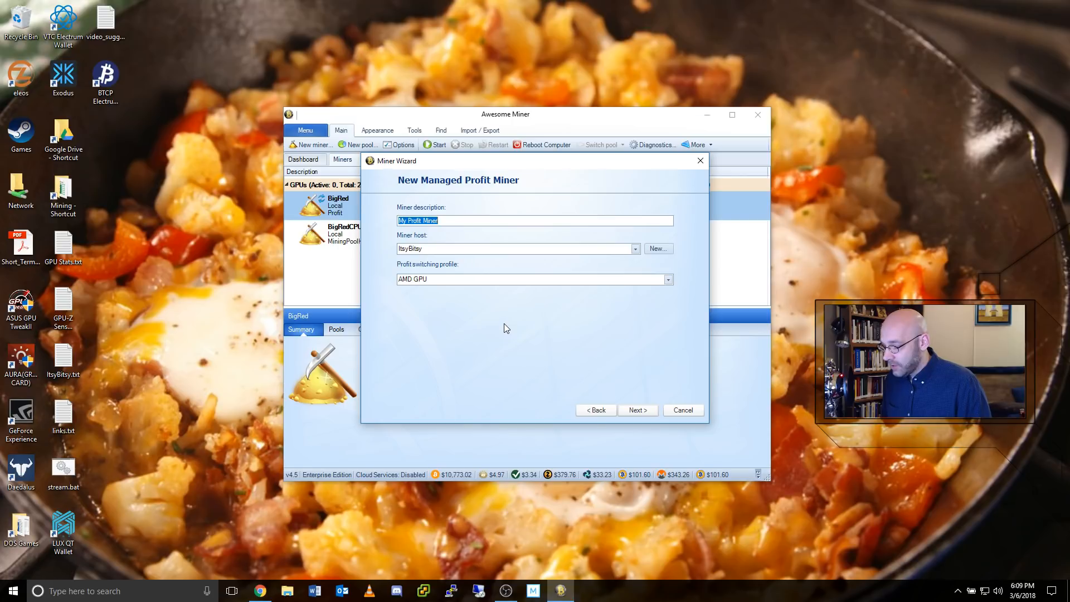
type("GRS")
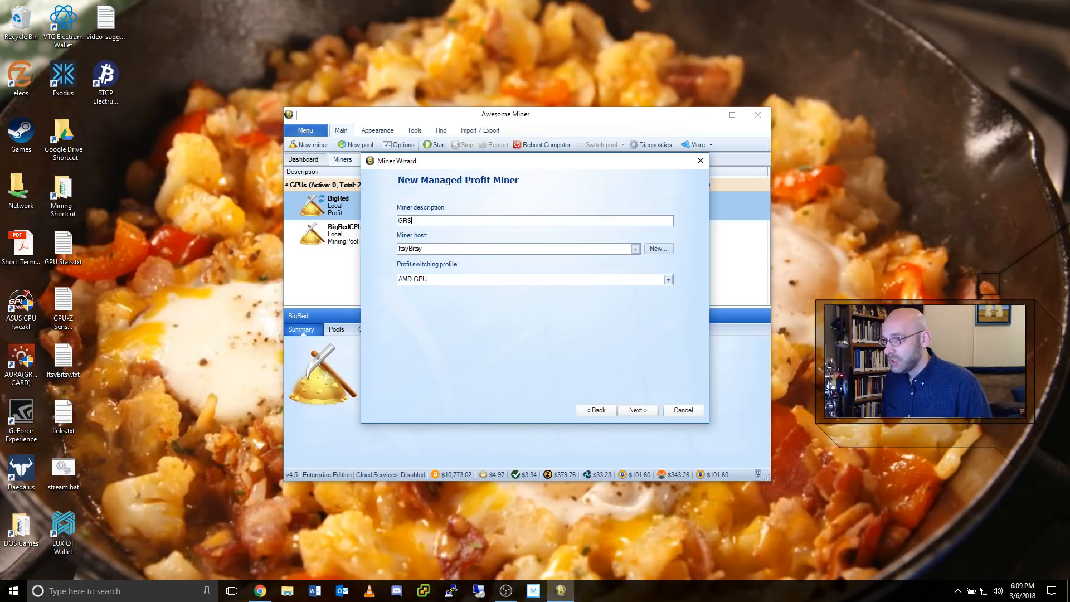
type("Miner")
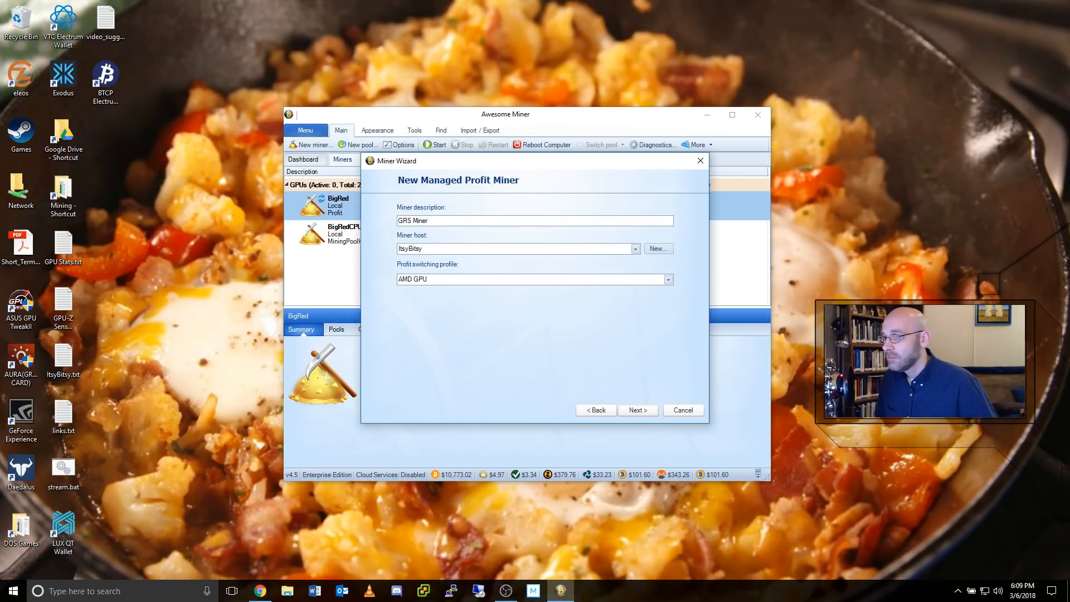
mouse_move(585, 247)
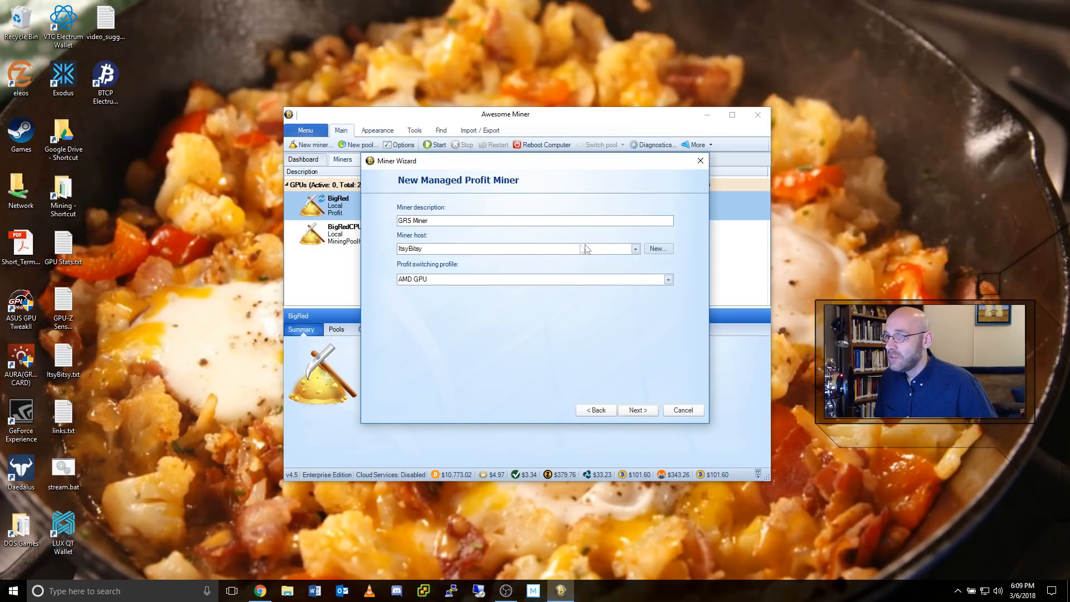
left_click(634, 248)
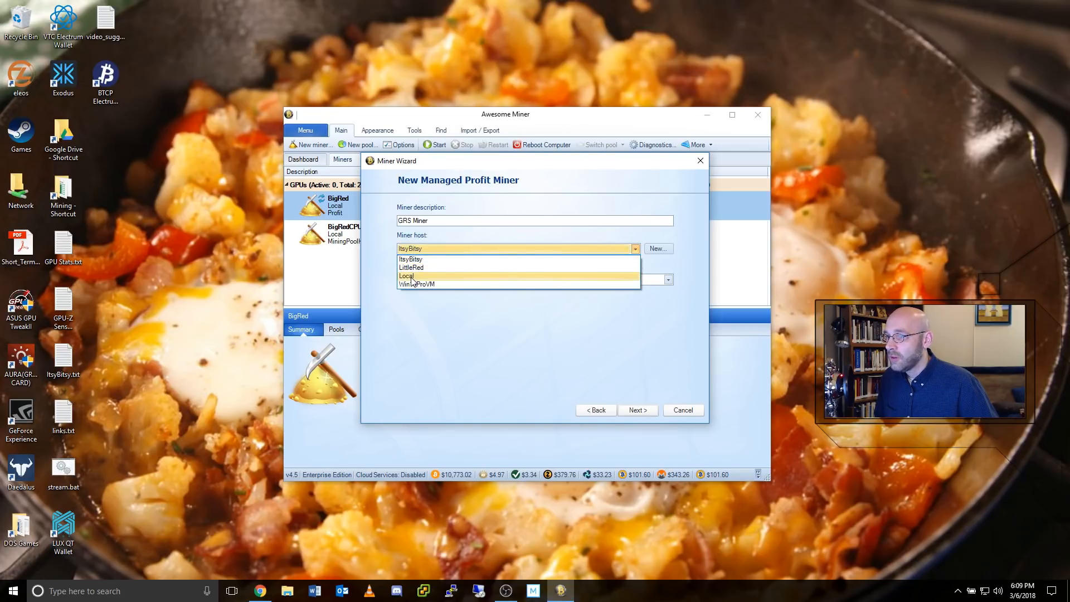
left_click(405, 275)
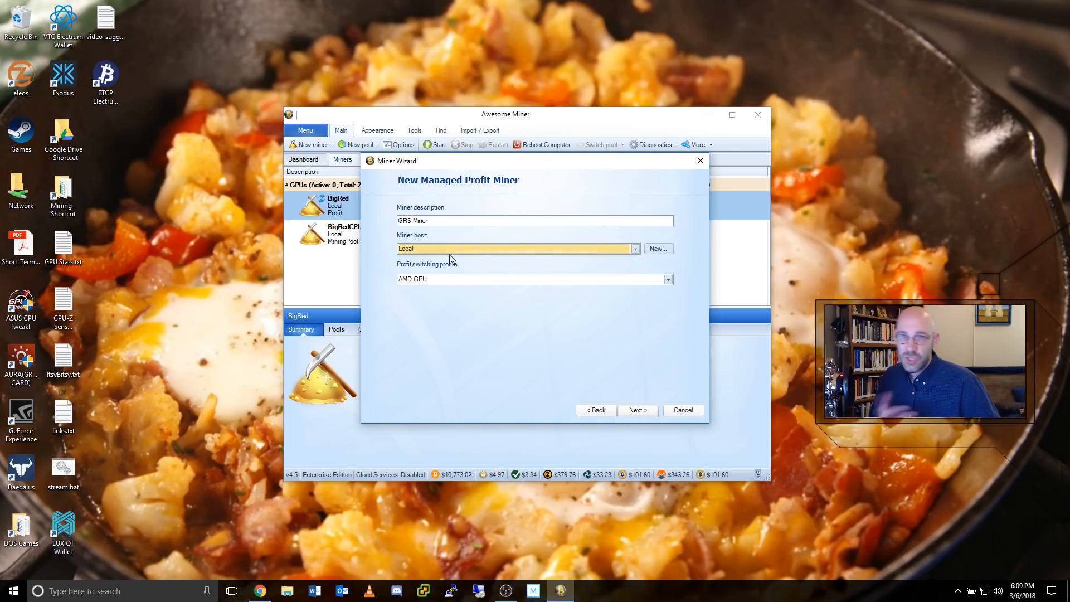
mouse_move(532, 293)
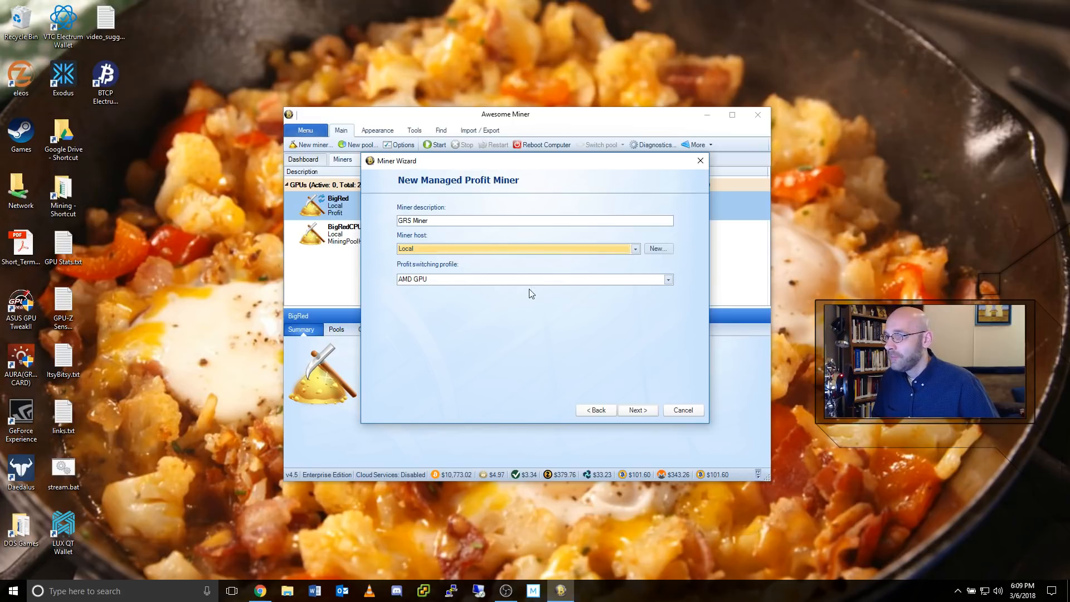
mouse_move(448, 271)
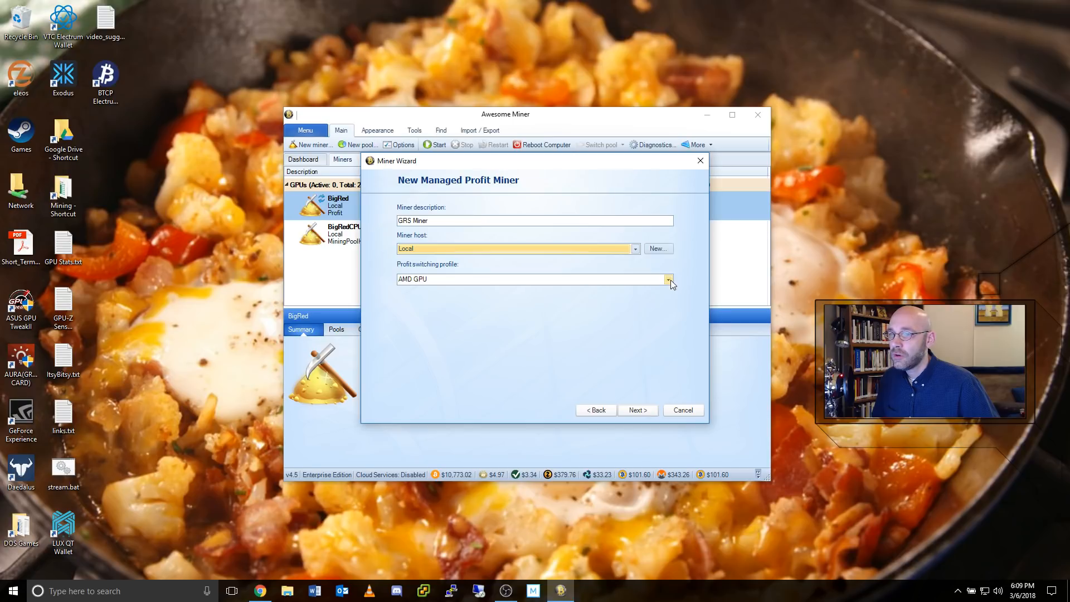
left_click(667, 279)
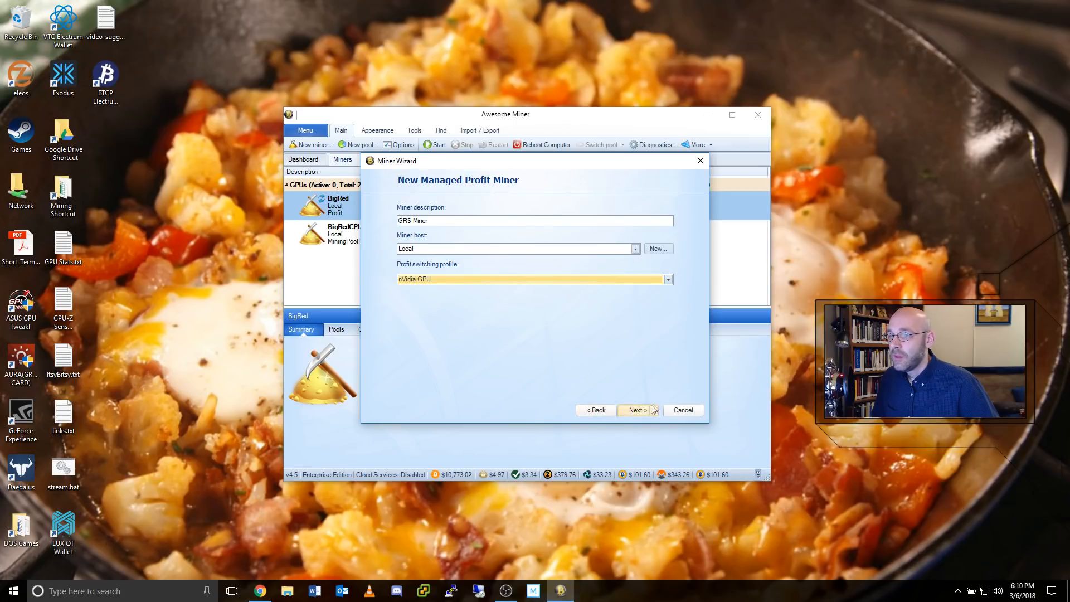
left_click(637, 409)
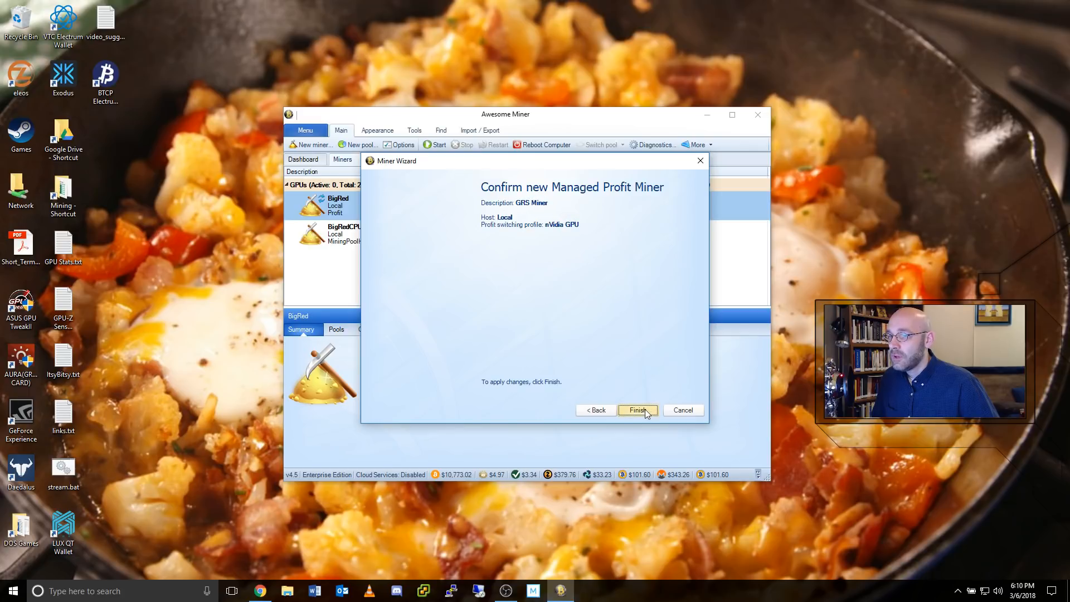
left_click(637, 410)
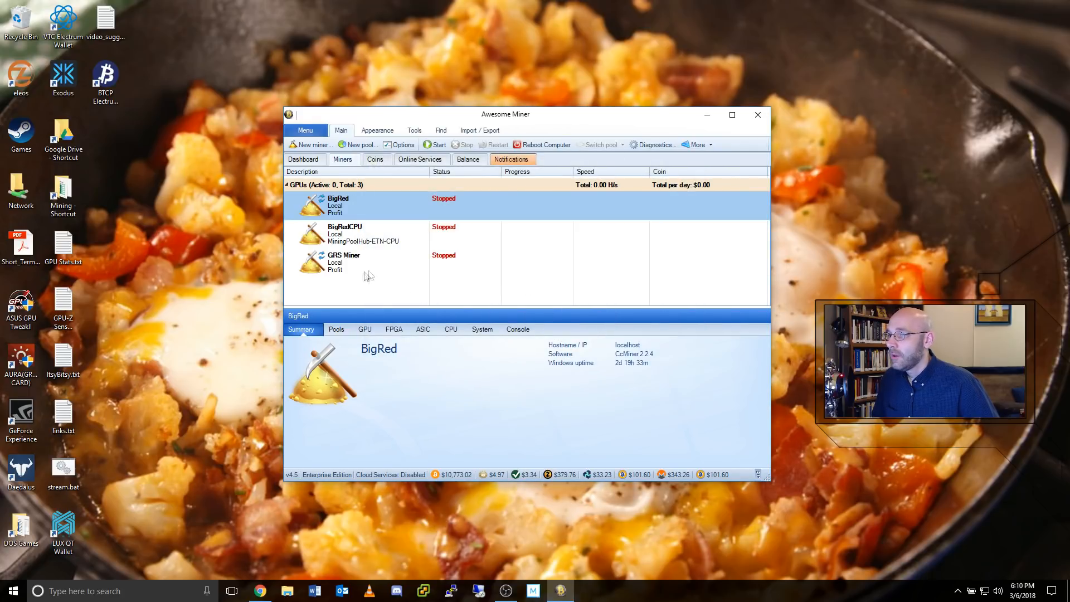
Step: Select the GRS Miner row to show its summary details
left_click(344, 261)
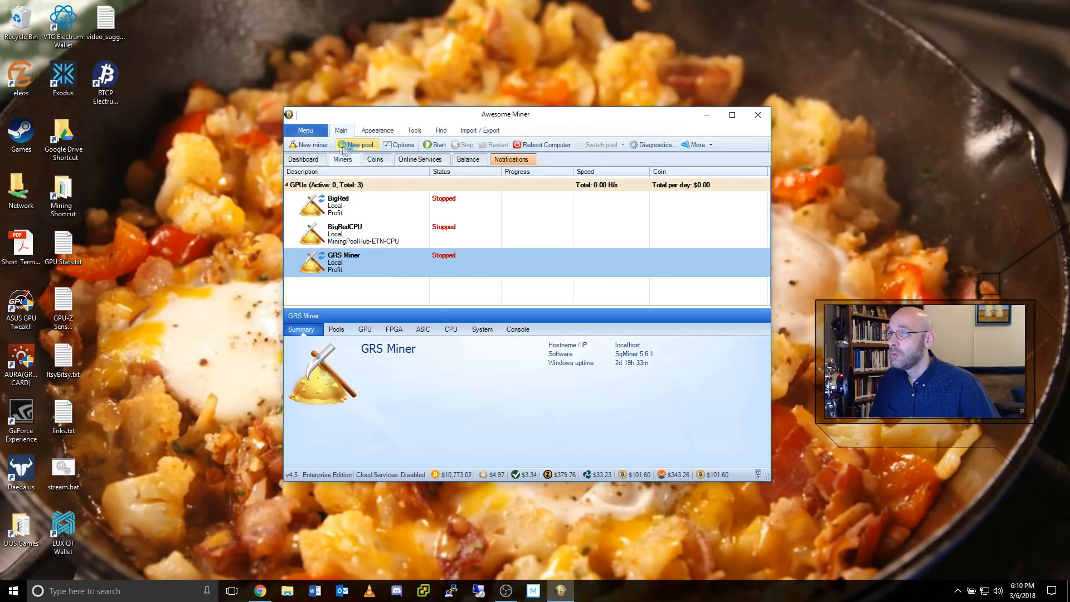
Step: Add a new pool described GRS-MPH with a server URL starting stratum+tcp://
left_click(360, 144)
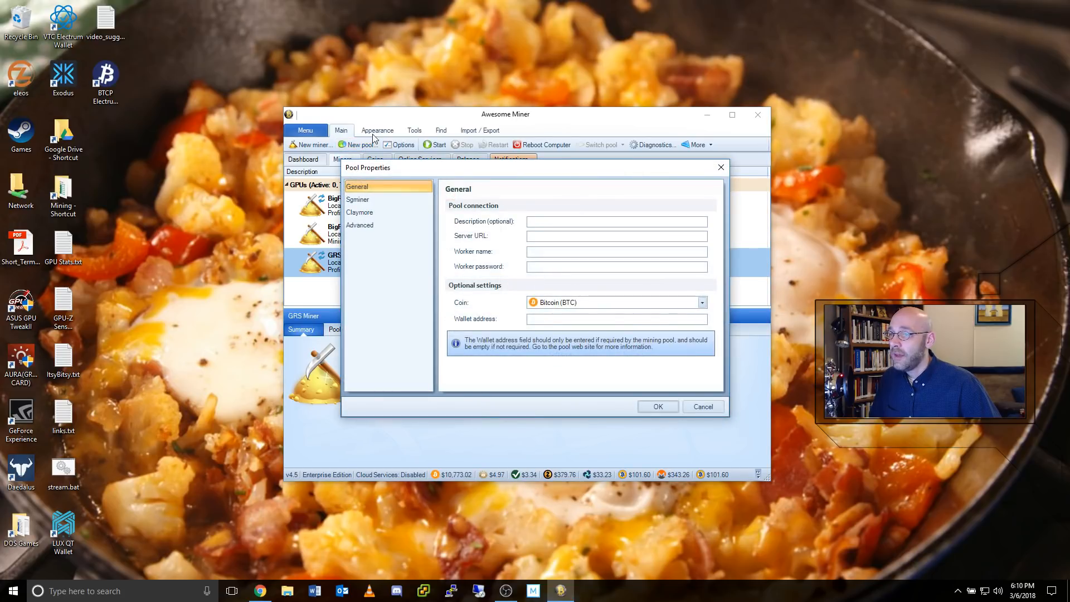
left_click(615, 220)
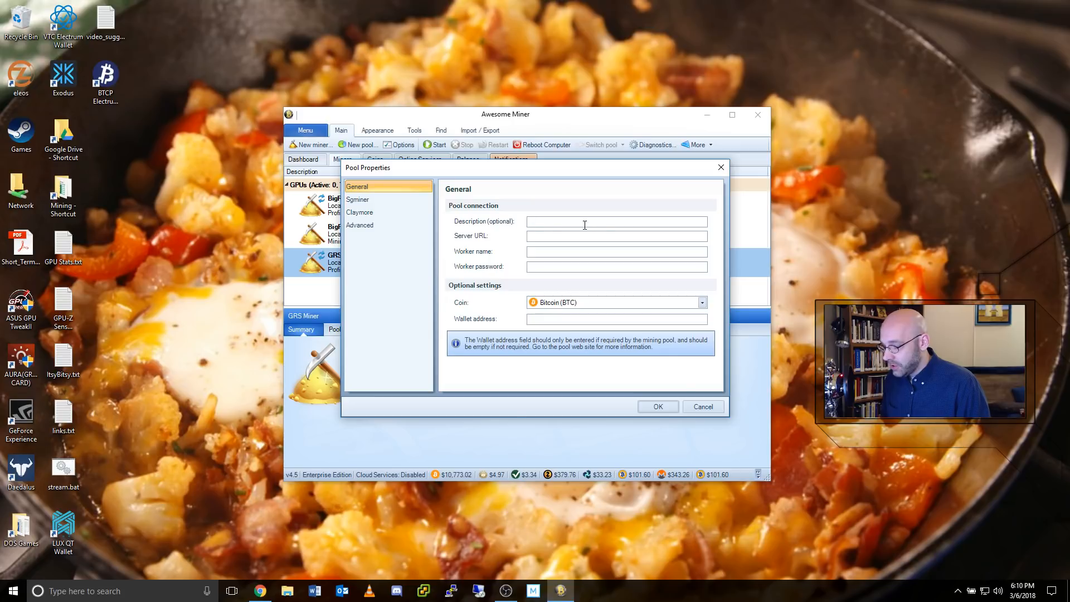
type("GRS")
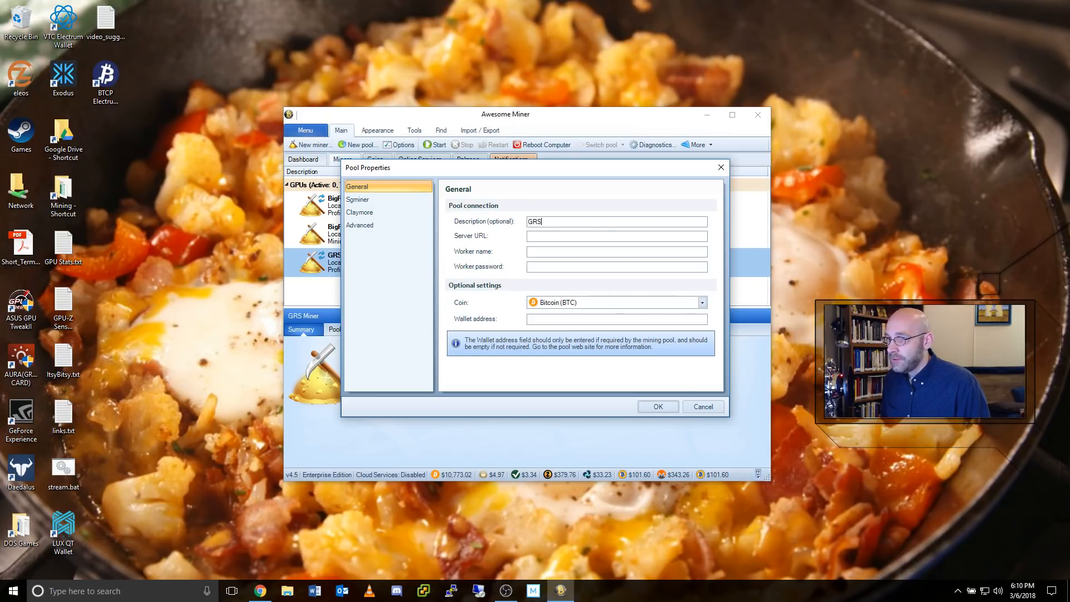
type("-MPH")
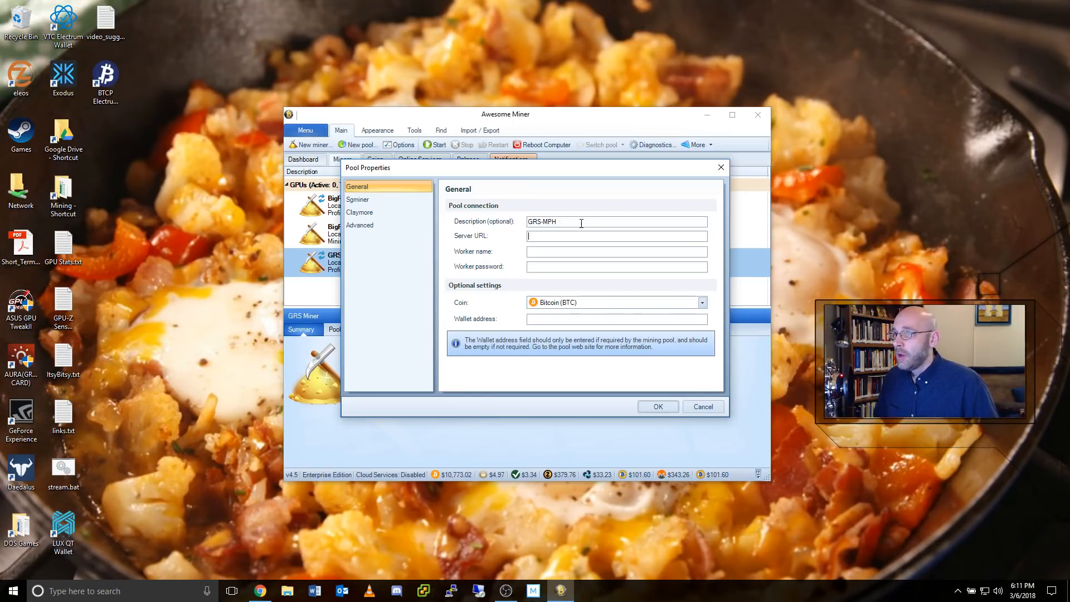
type("s")
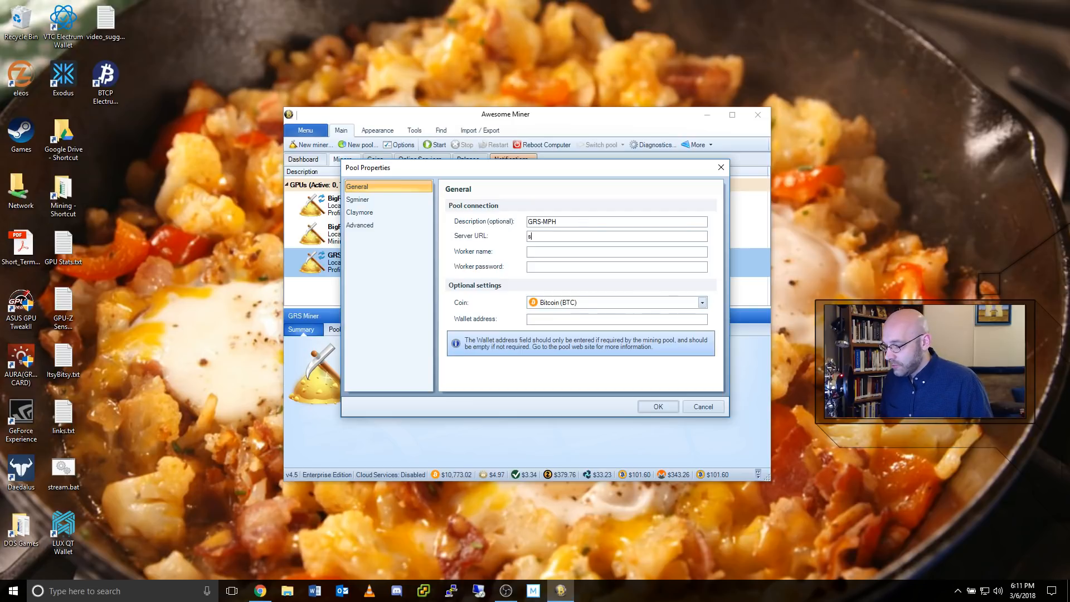
type("tratum+")
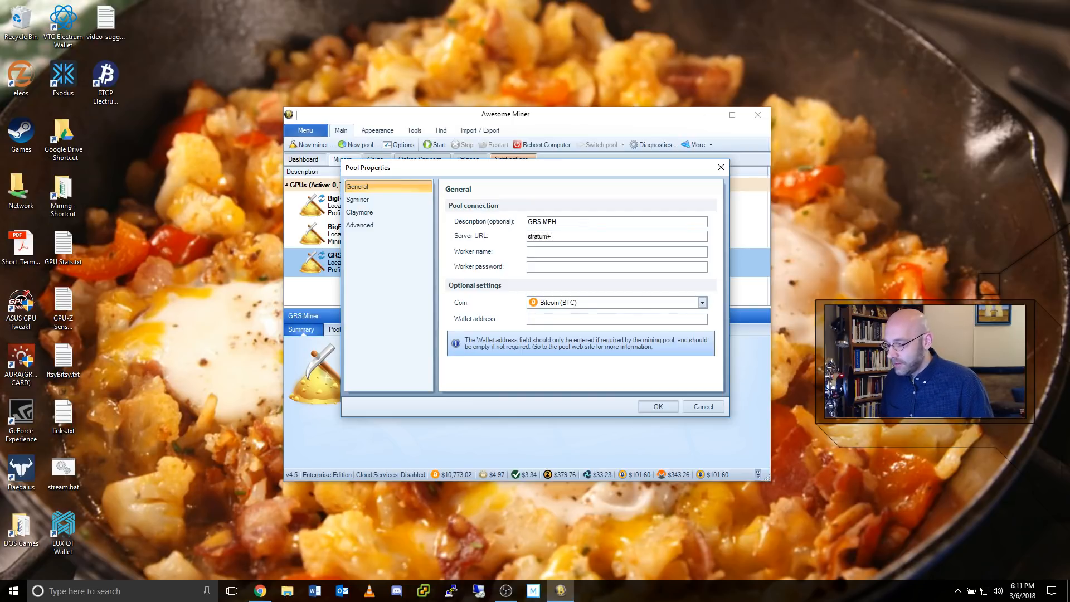
type("tcp:")
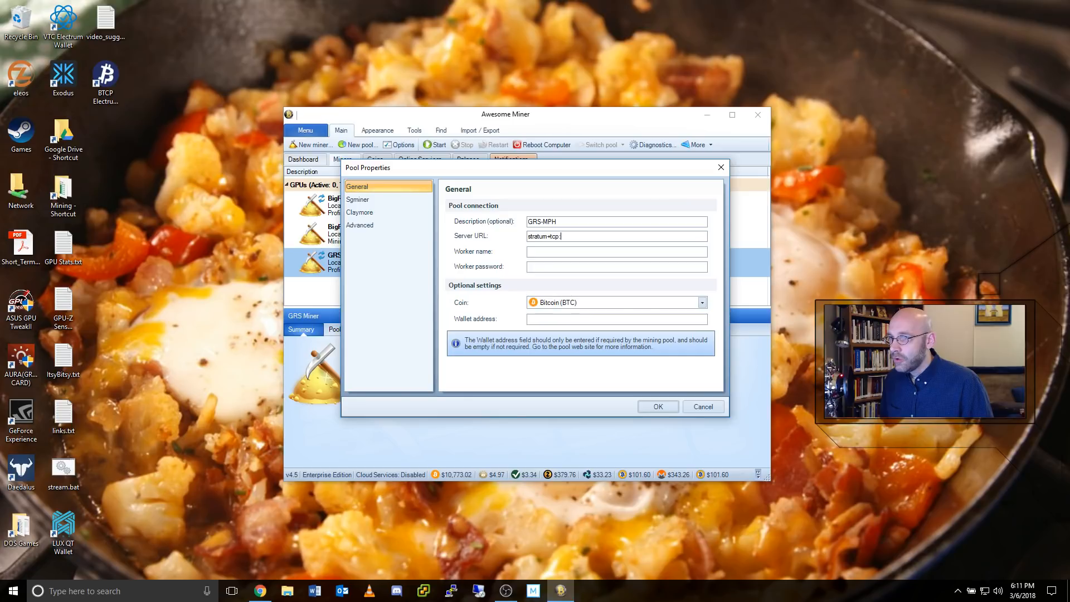
type("//")
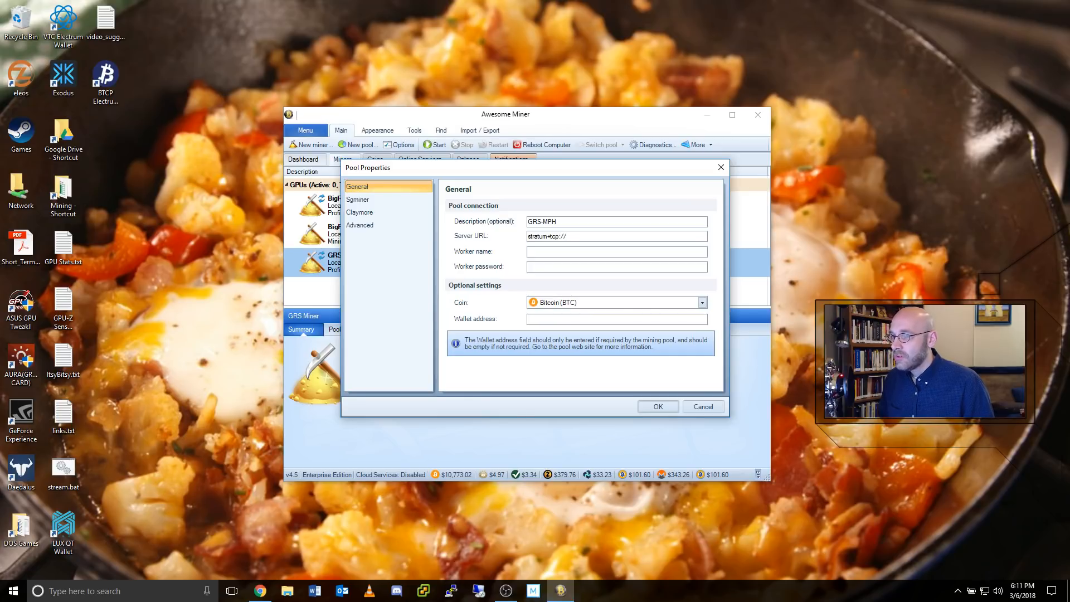
left_click(615, 237)
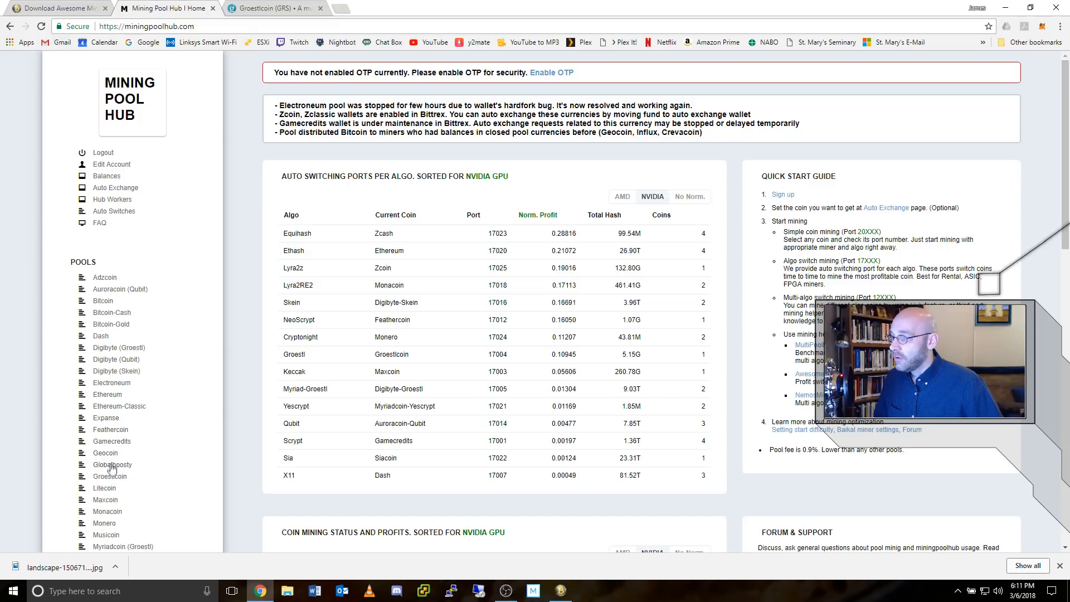
mouse_move(110, 476)
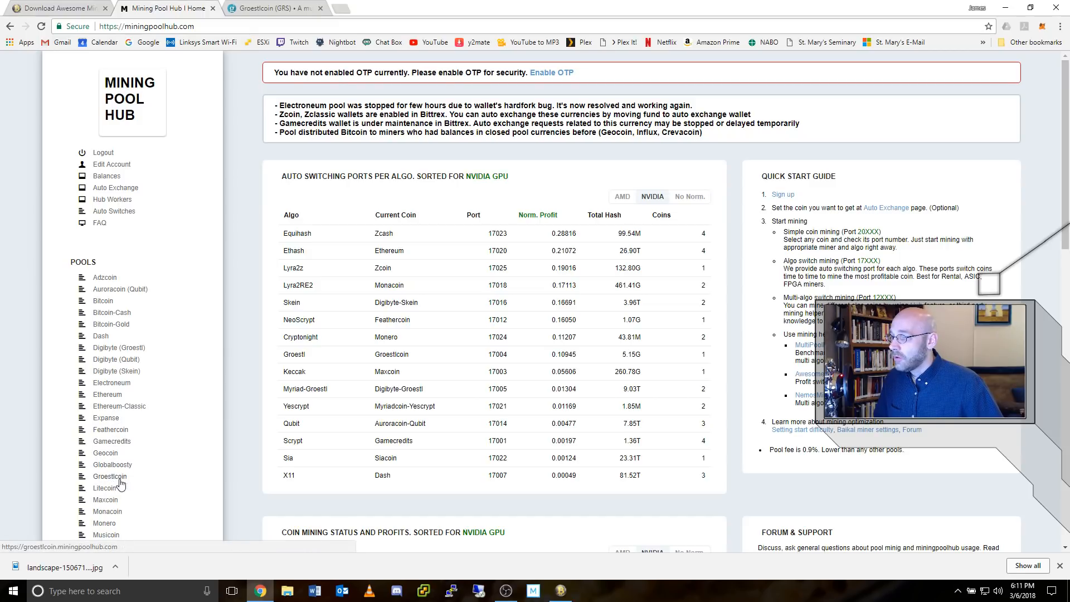
Step: On the Groestlcoin pool page, select the server address hub.miningpoolhub.com:20486
left_click(110, 476)
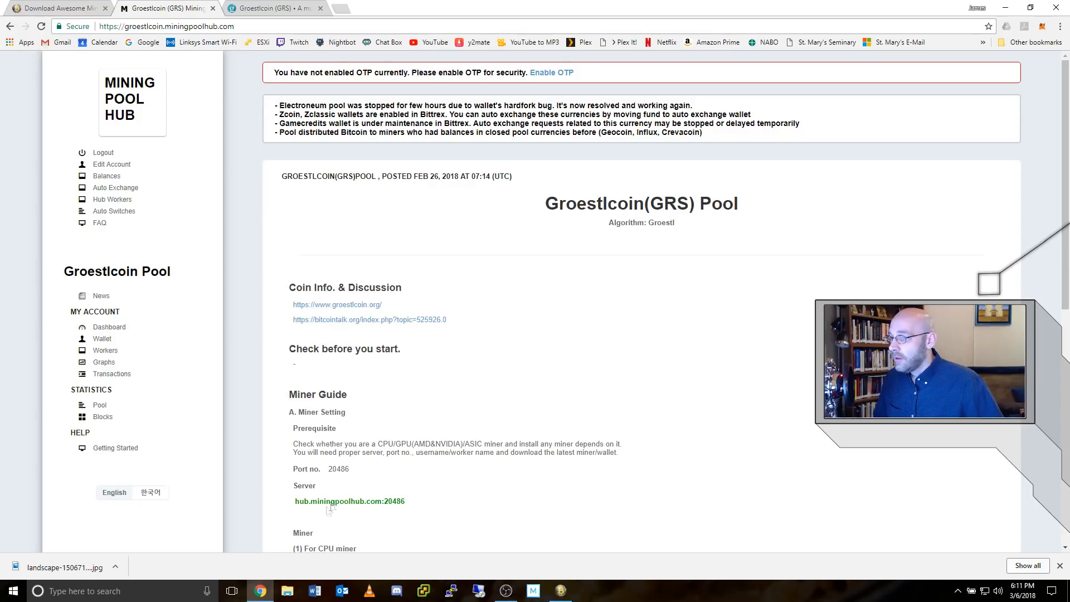
scroll("down", 3)
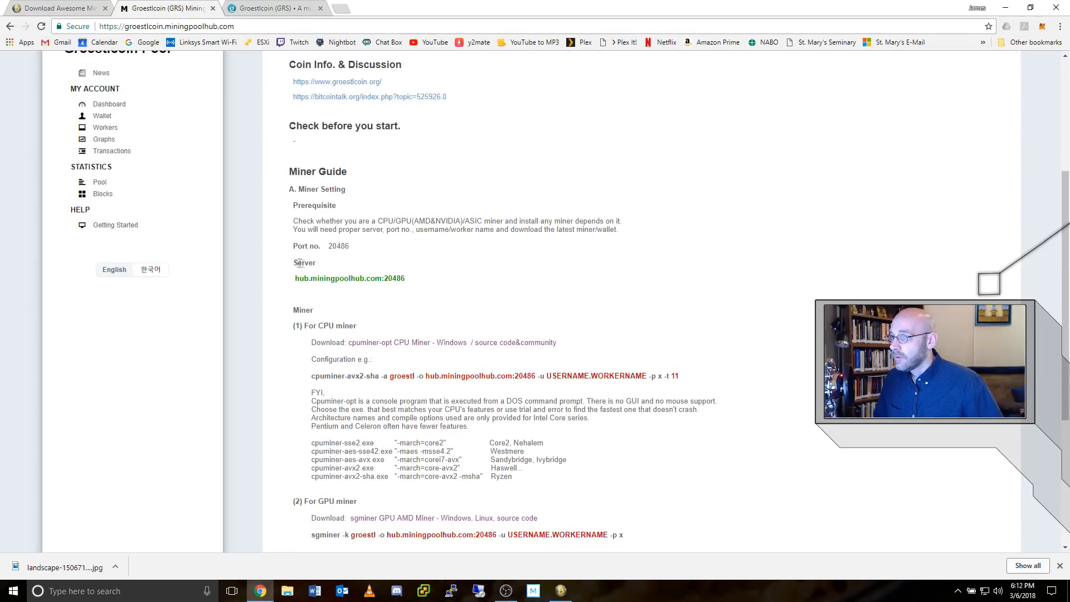
double_click(345, 278)
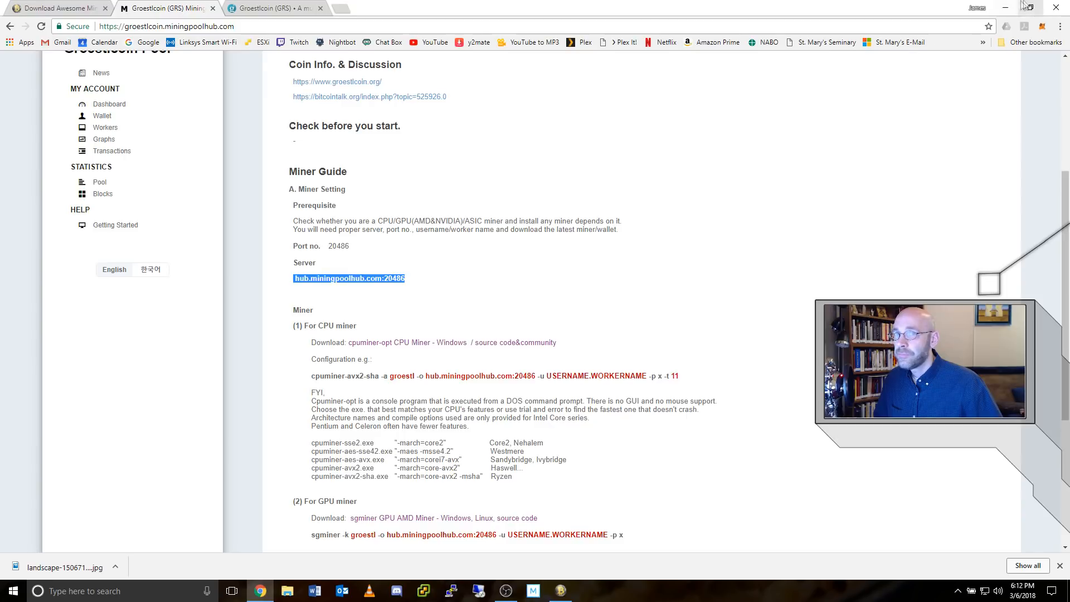
Step: Paste the server hub.miningpoolhub.com:20486 and enter worker name GooseTech.1080
right_click(583, 235)
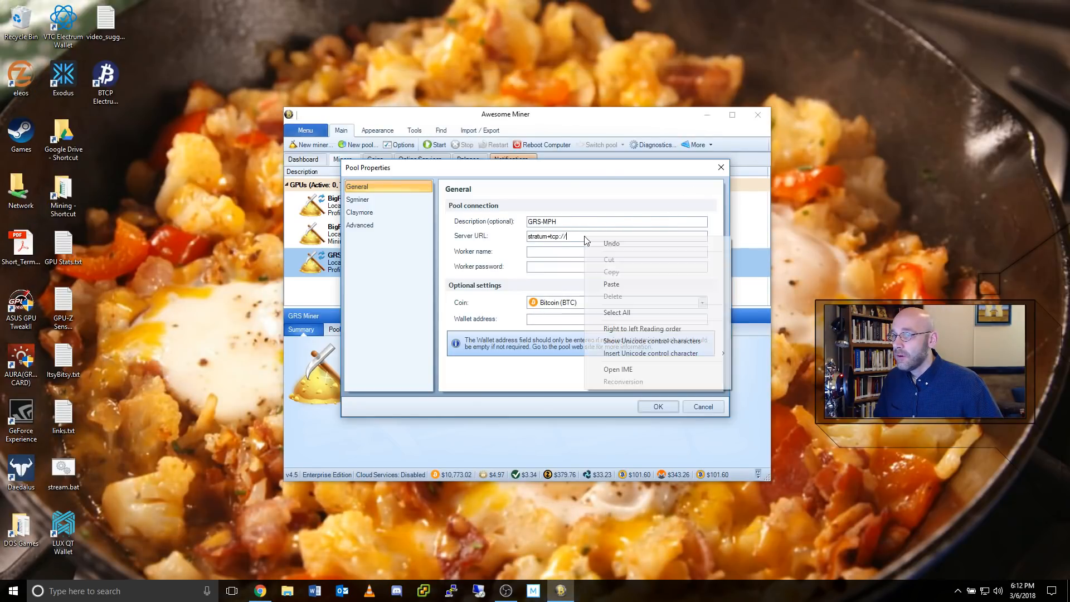
left_click(611, 284)
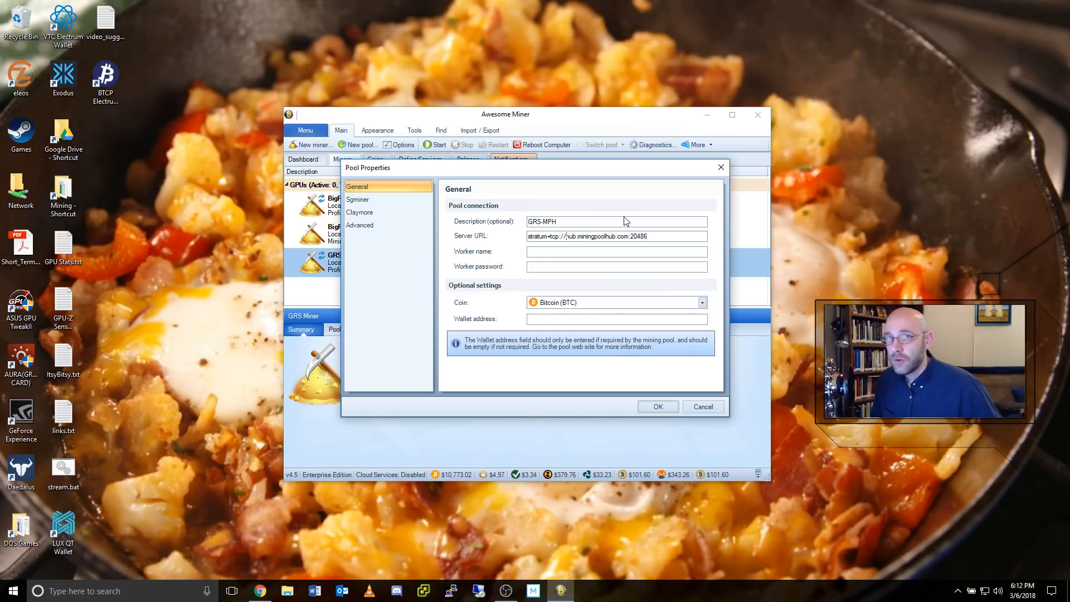
mouse_move(622, 214)
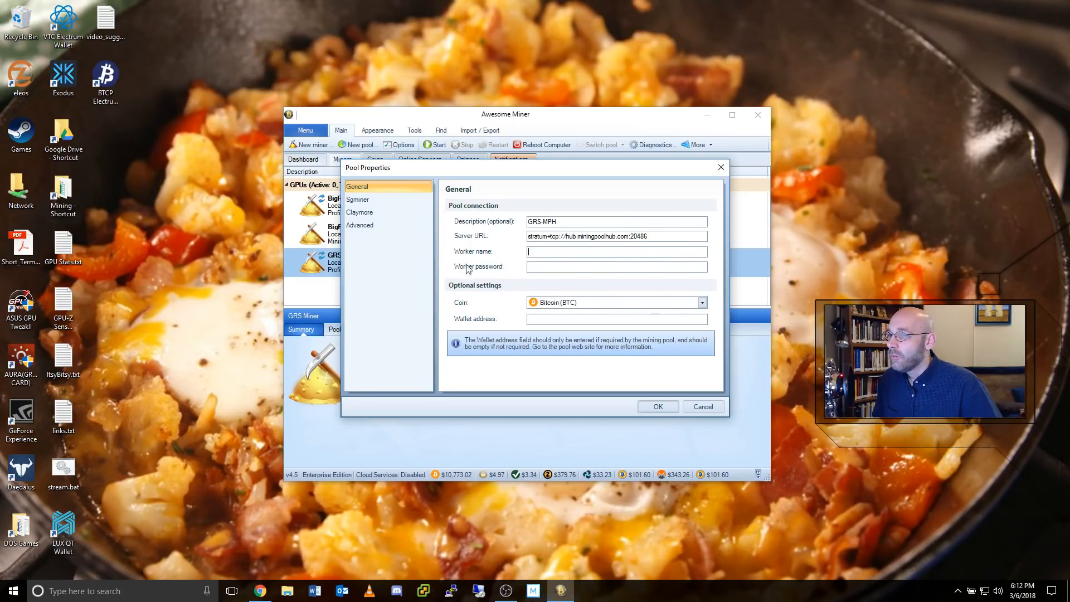
mouse_move(503, 261)
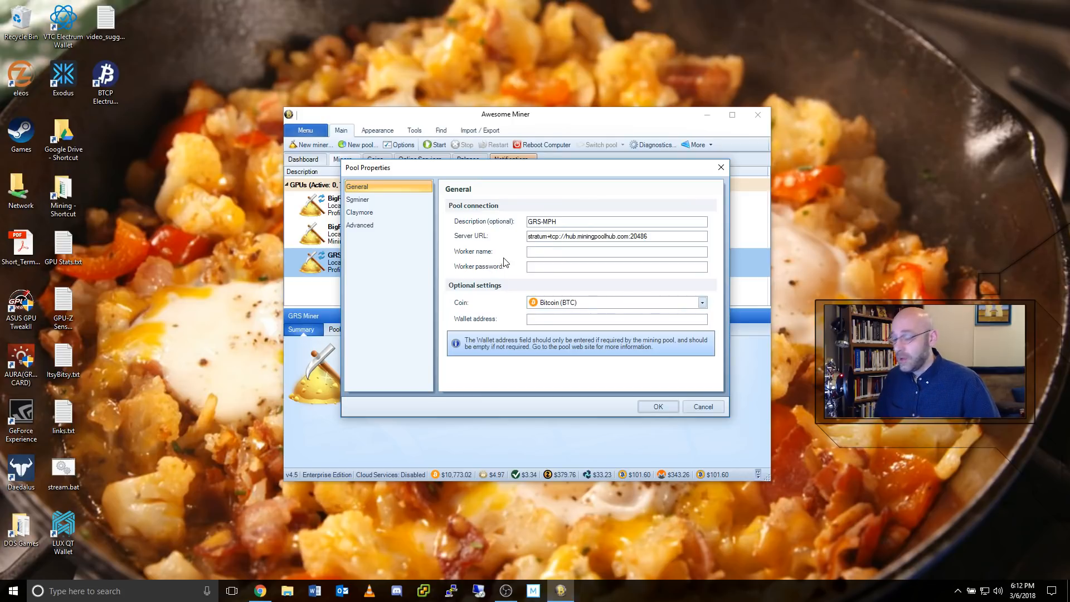
type("Goos")
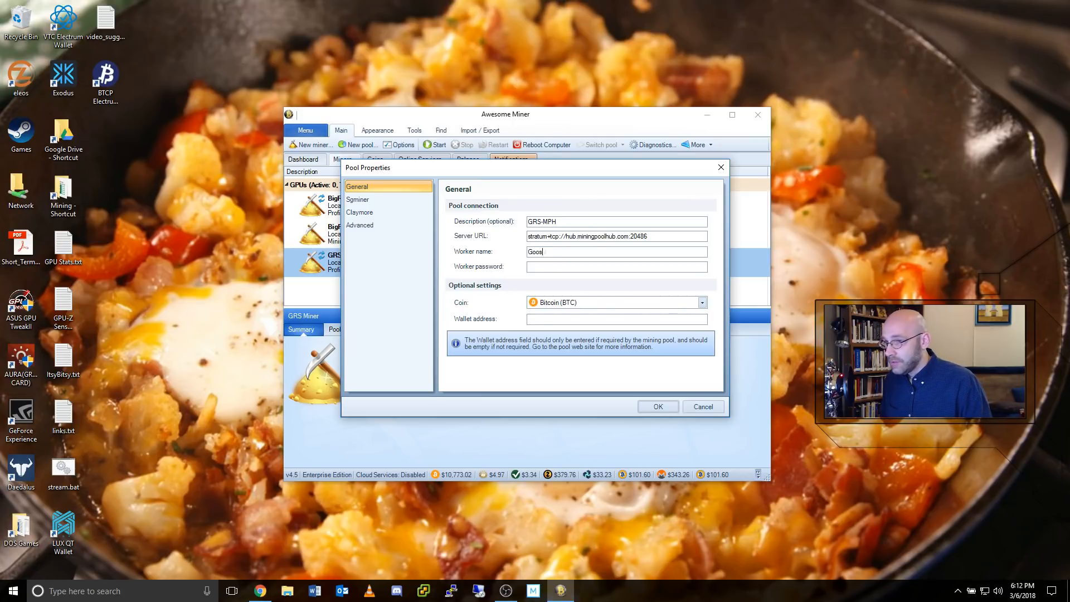
type("eTech")
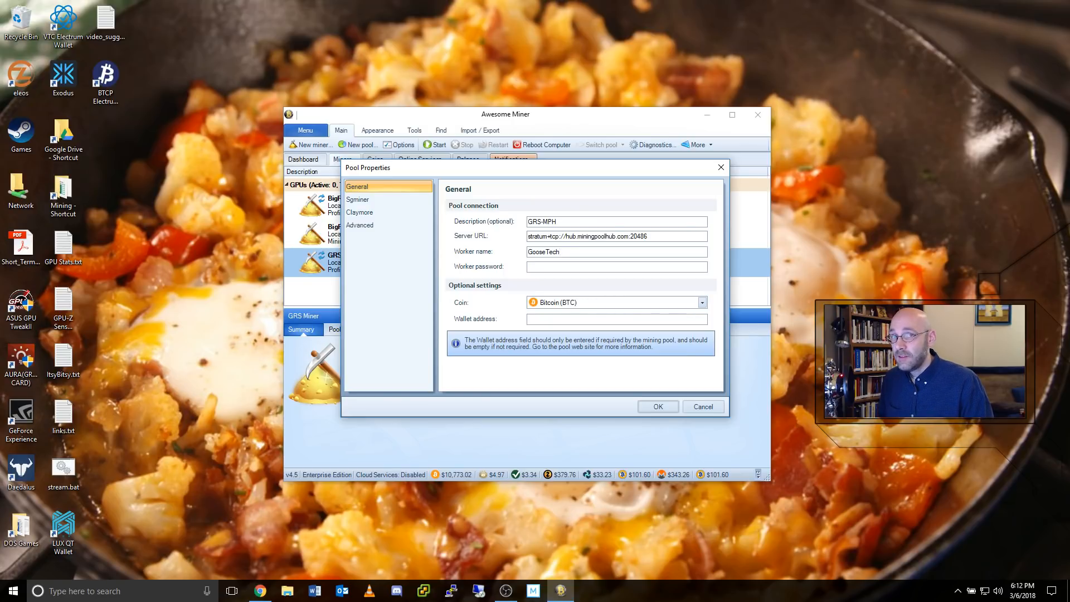
left_click(615, 250)
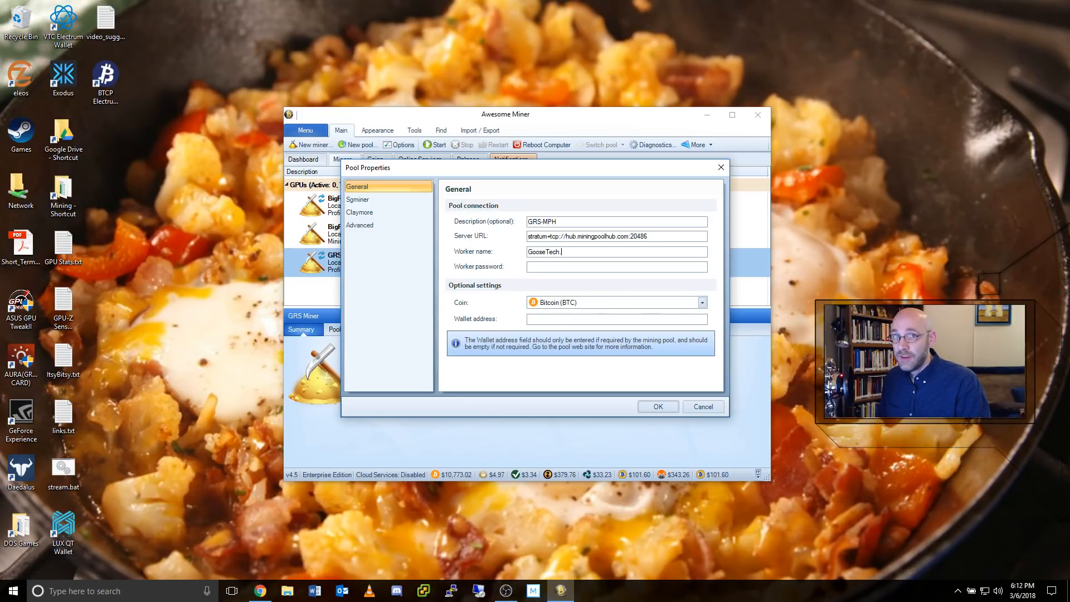
type("1080")
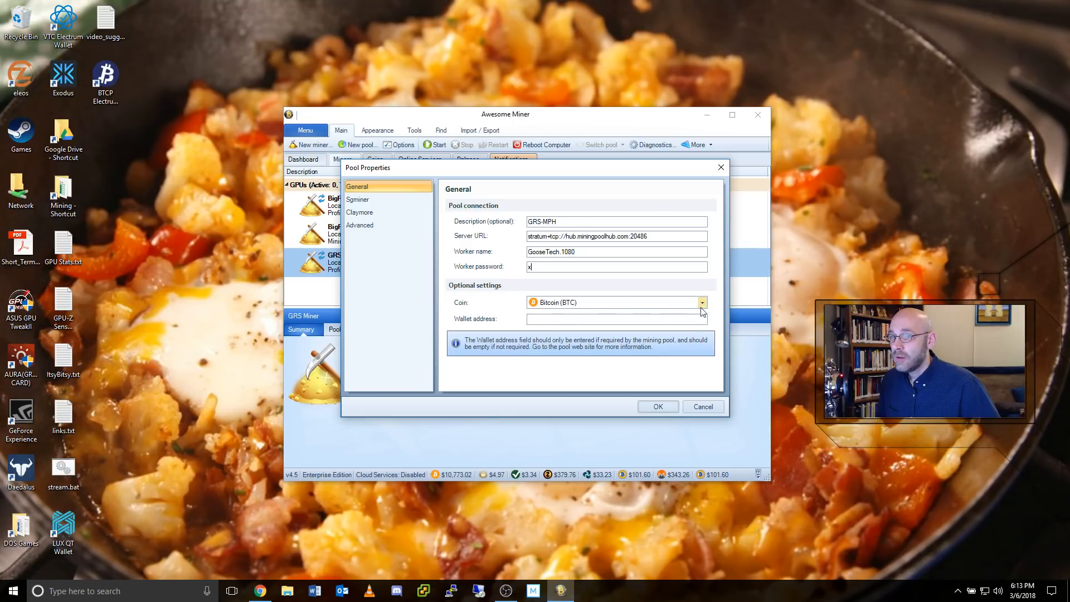
Step: Set the pool's coin to GroestlCoin (GRS) and save the pool properties
left_click(701, 302)
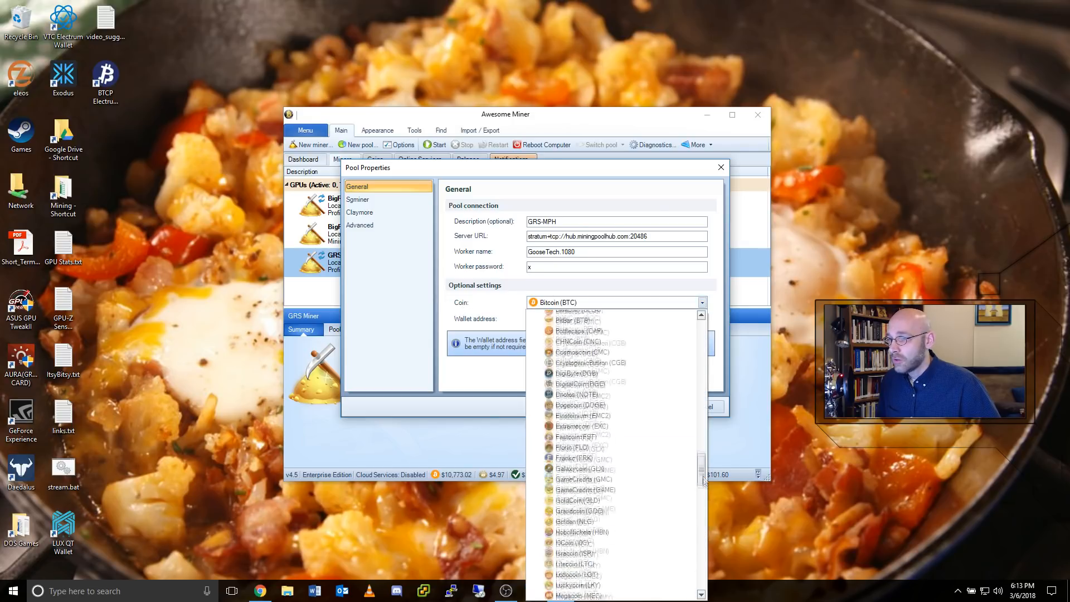
scroll("down", 3)
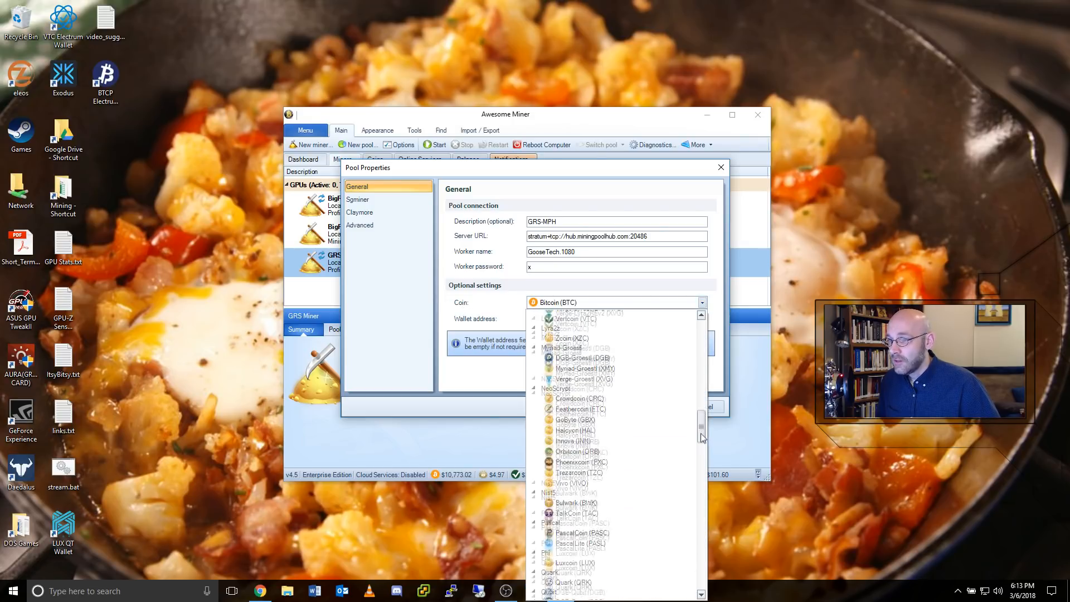
scroll("up", 3)
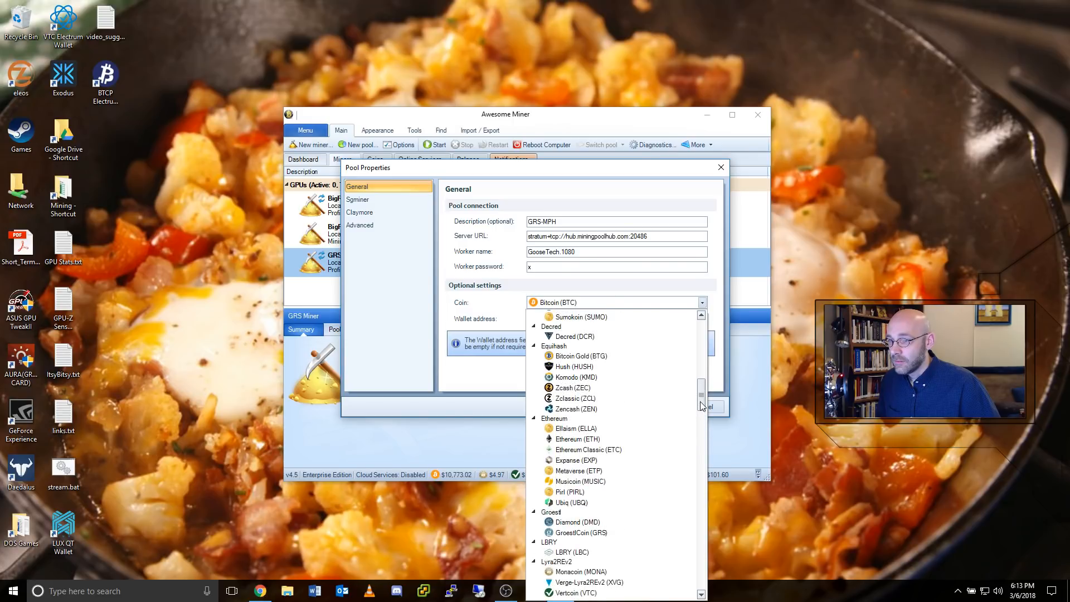
left_click(575, 533)
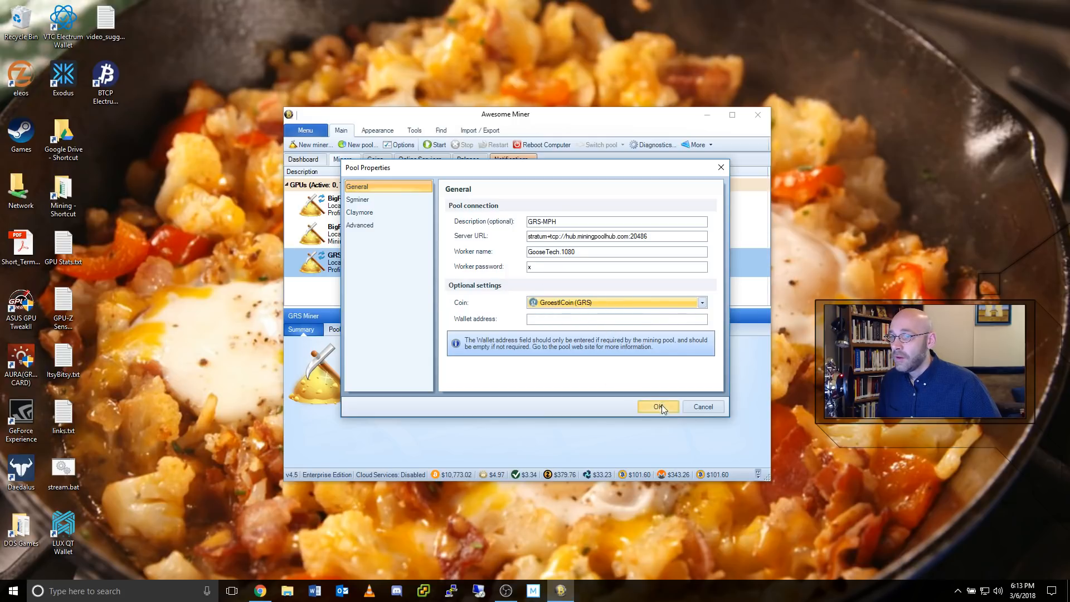
left_click(657, 407)
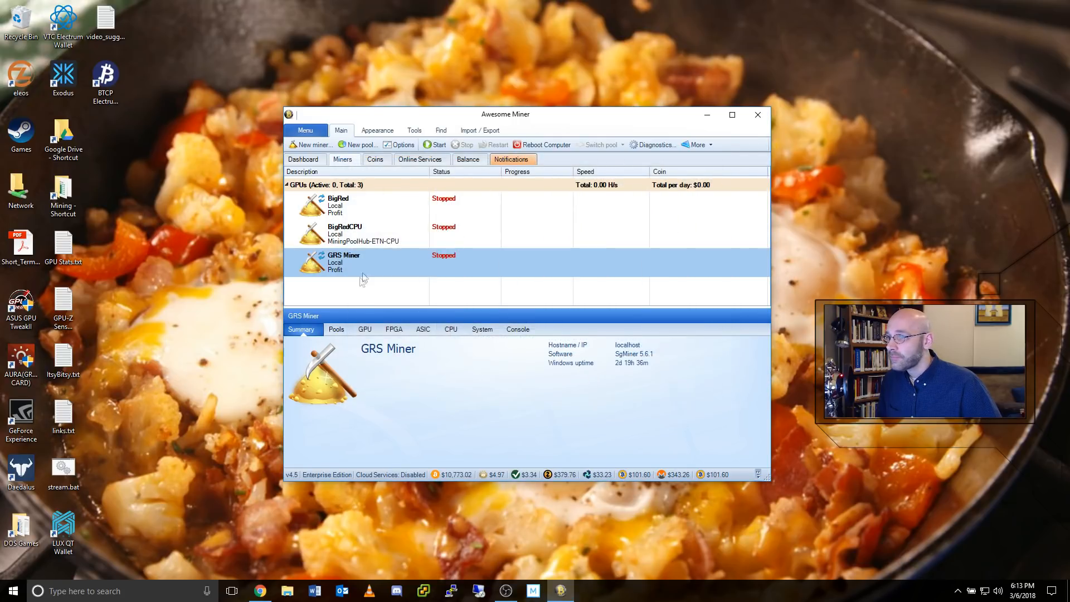
mouse_move(376, 270)
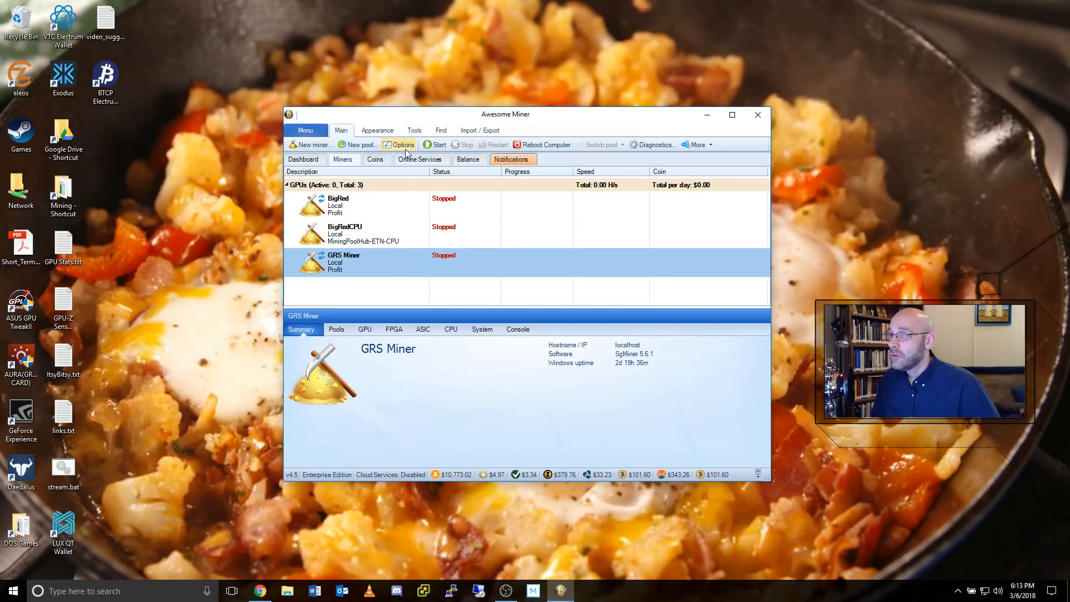
Step: In Profit Switching options, enable custom pools with GRS-MPH [GroestlCoin (GRS)] and confirm
left_click(399, 144)
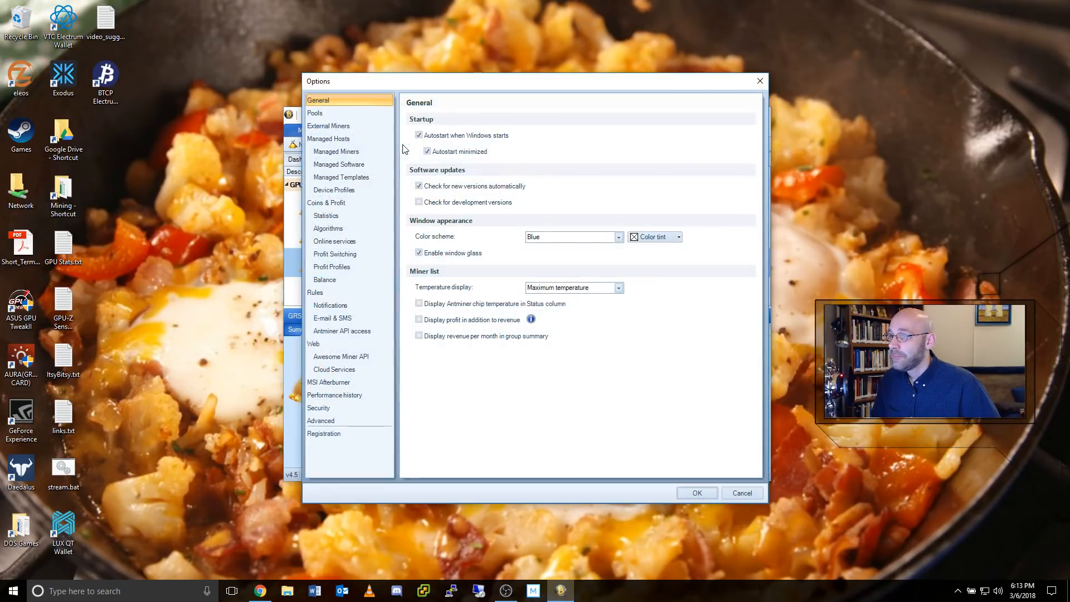
mouse_move(334, 254)
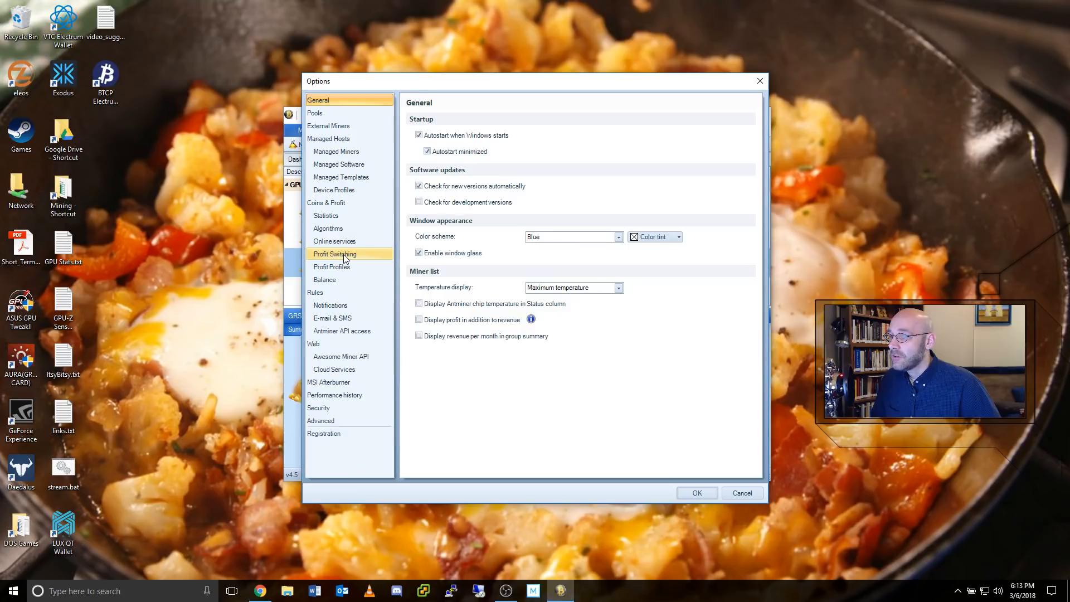
left_click(334, 254)
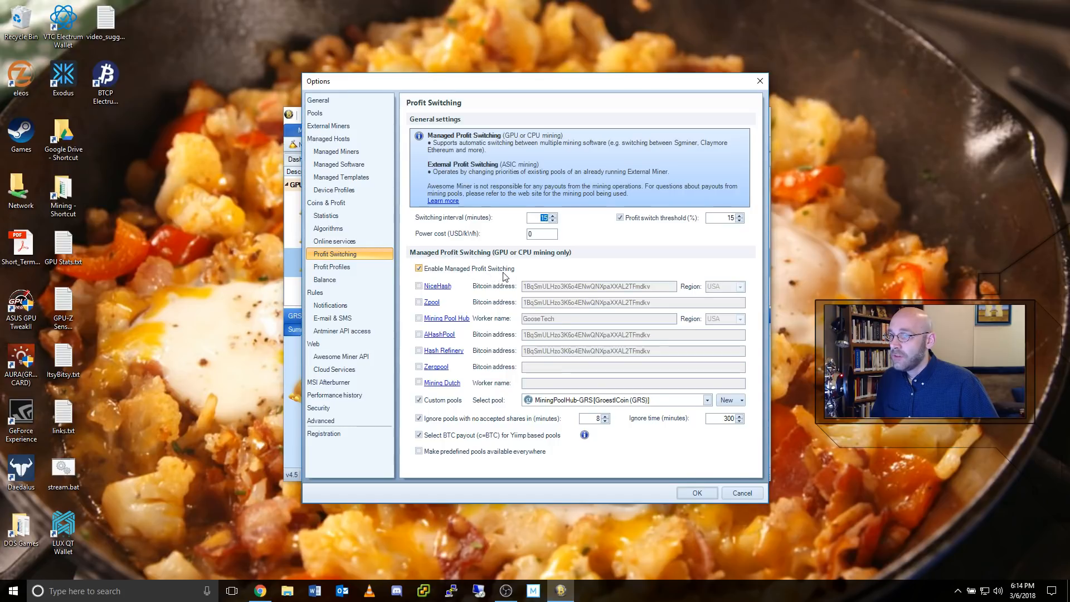
mouse_move(425, 268)
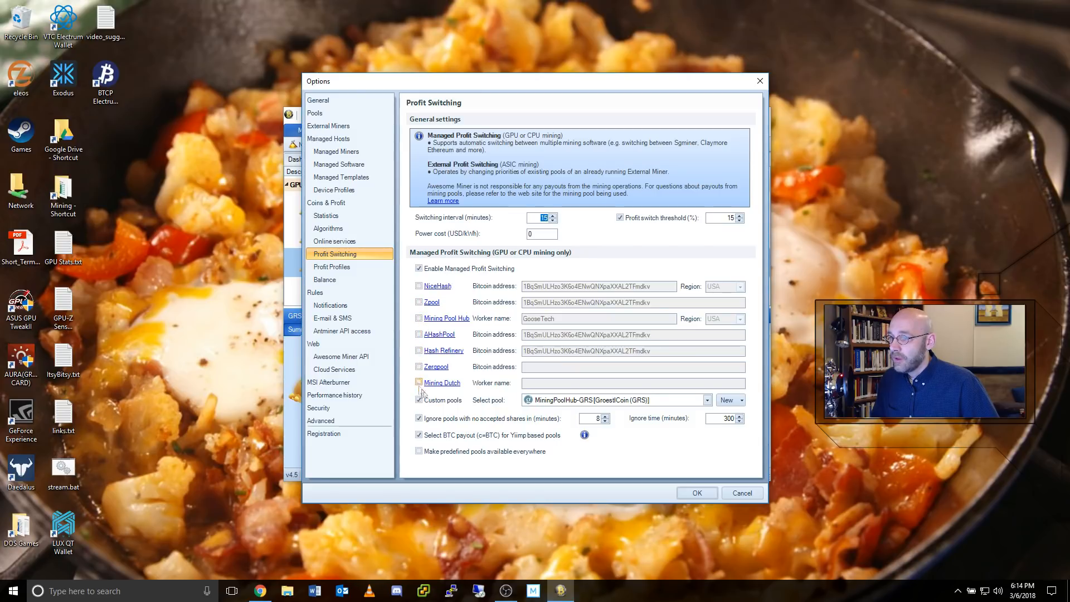
left_click(418, 399)
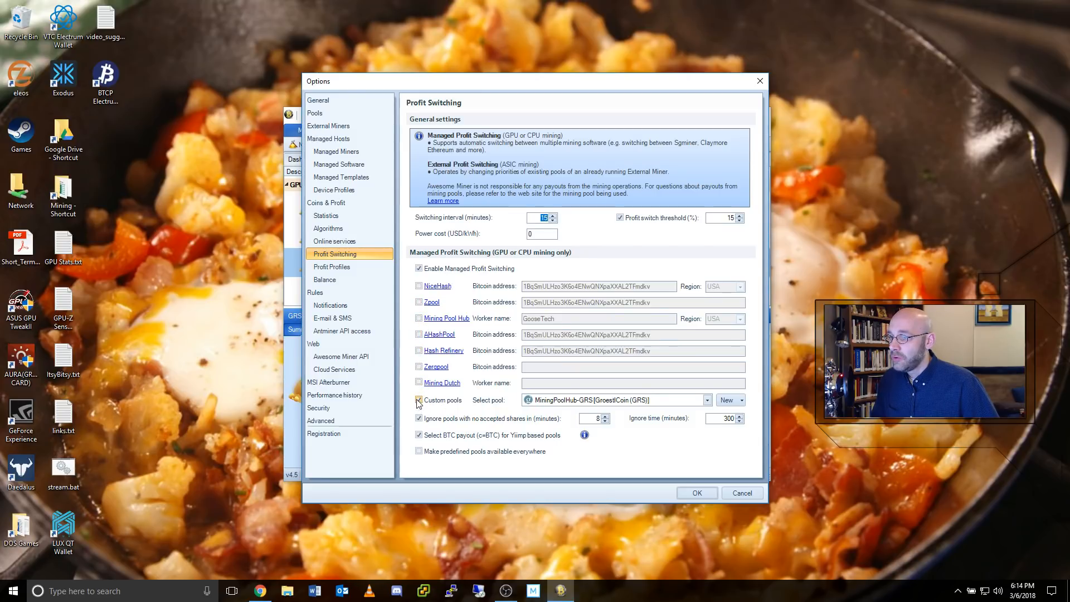
left_click(418, 399)
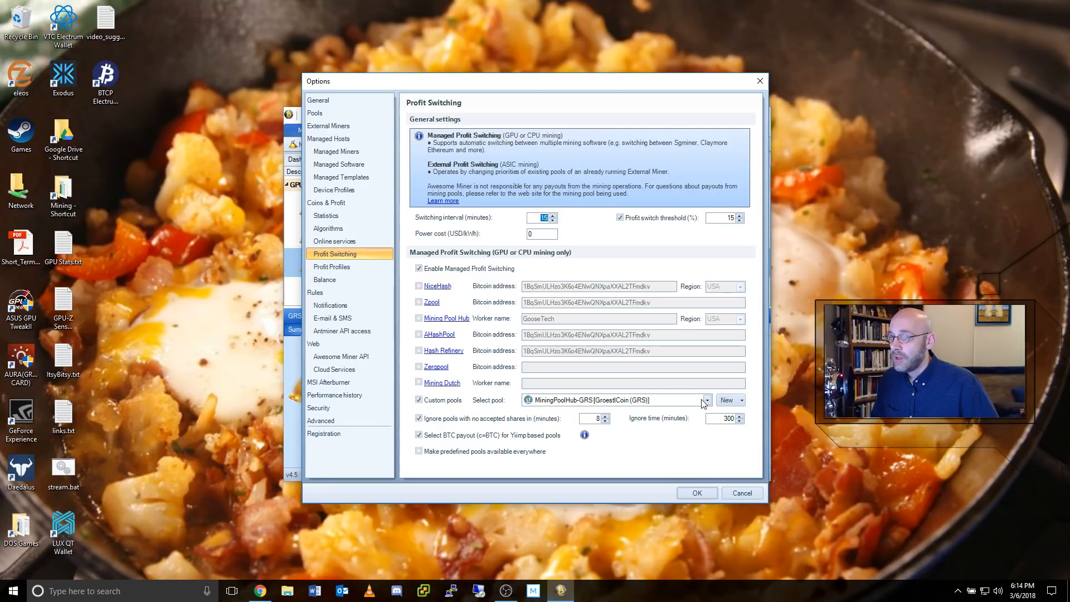
left_click(706, 401)
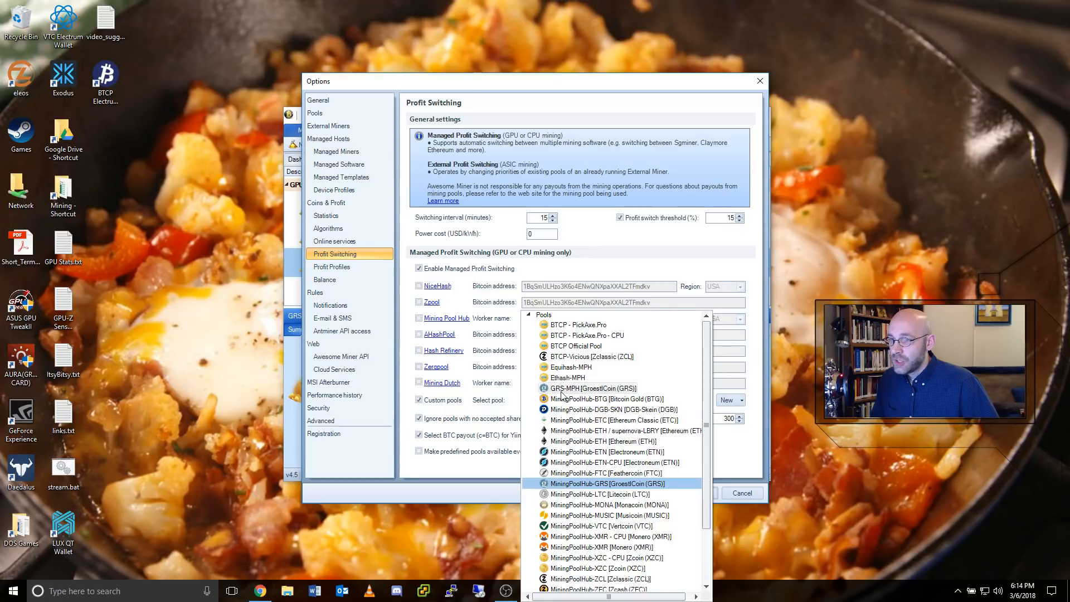
left_click(594, 387)
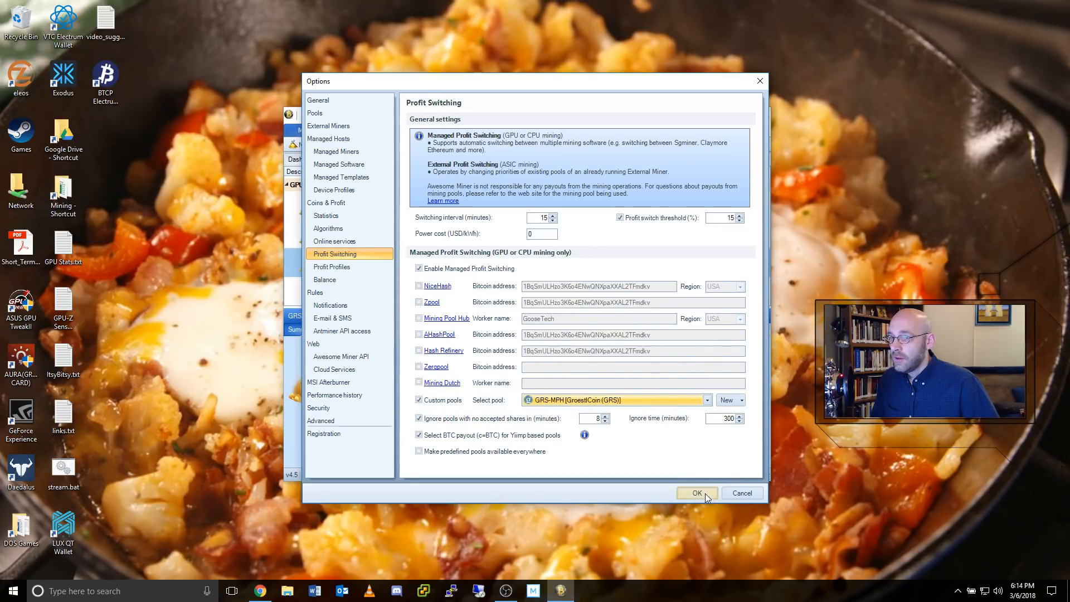
left_click(696, 493)
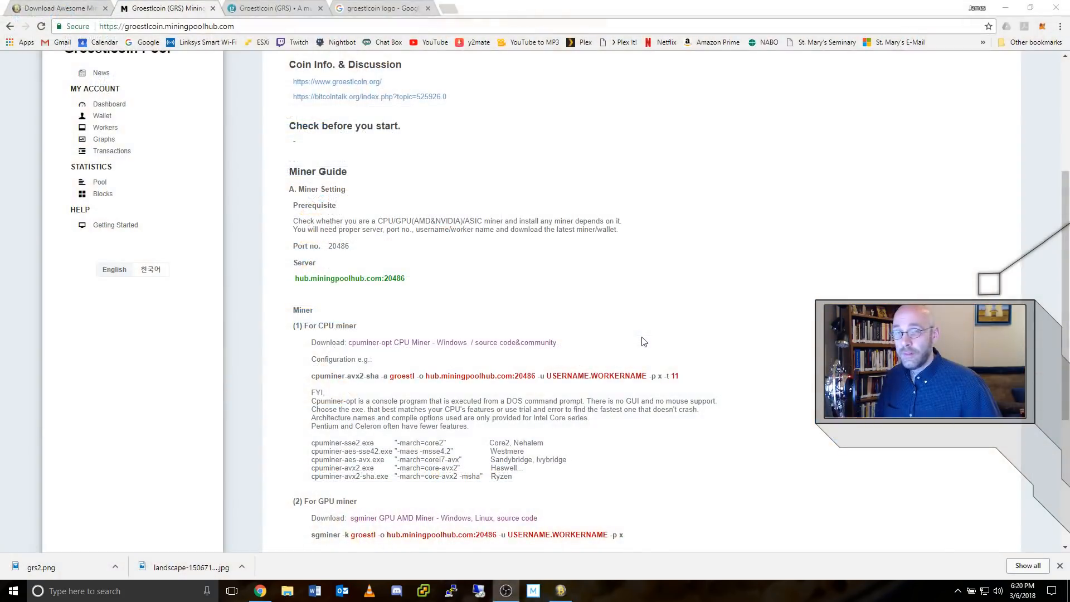
mouse_move(675, 328)
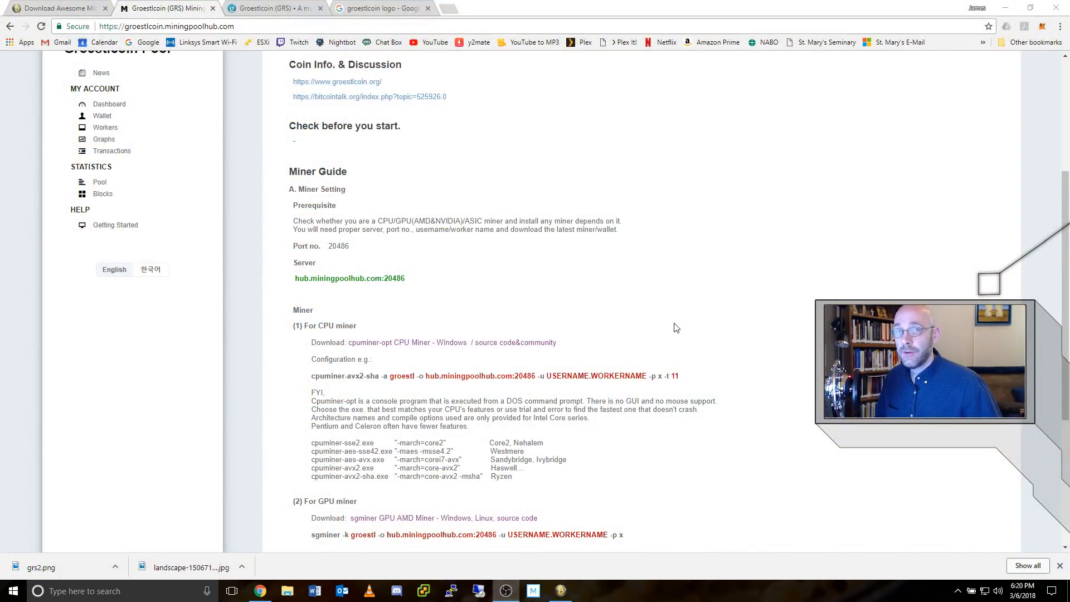
scroll("up", 3)
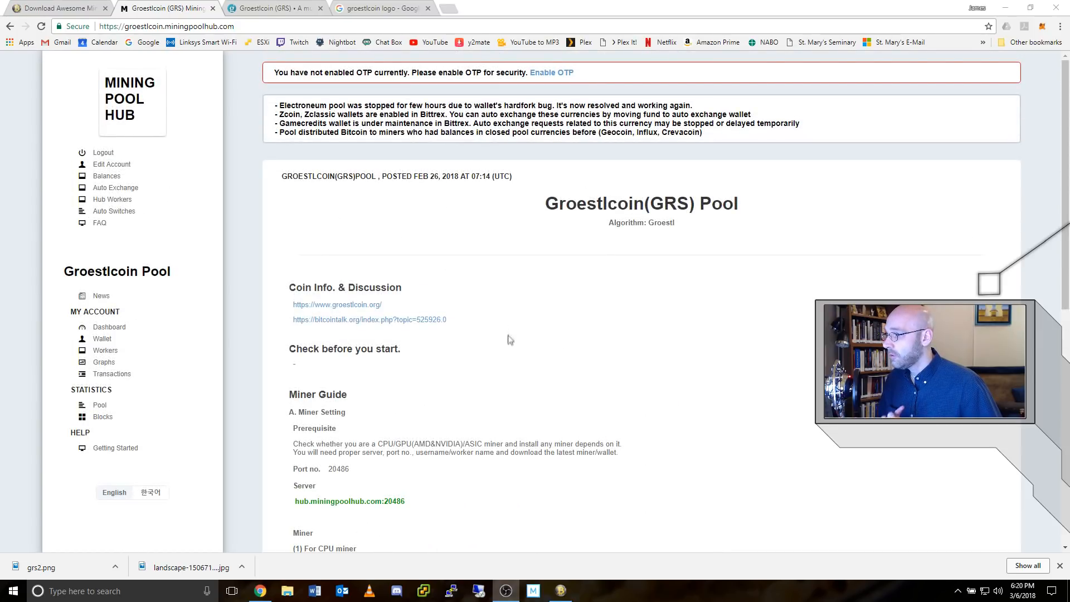
mouse_move(108, 321)
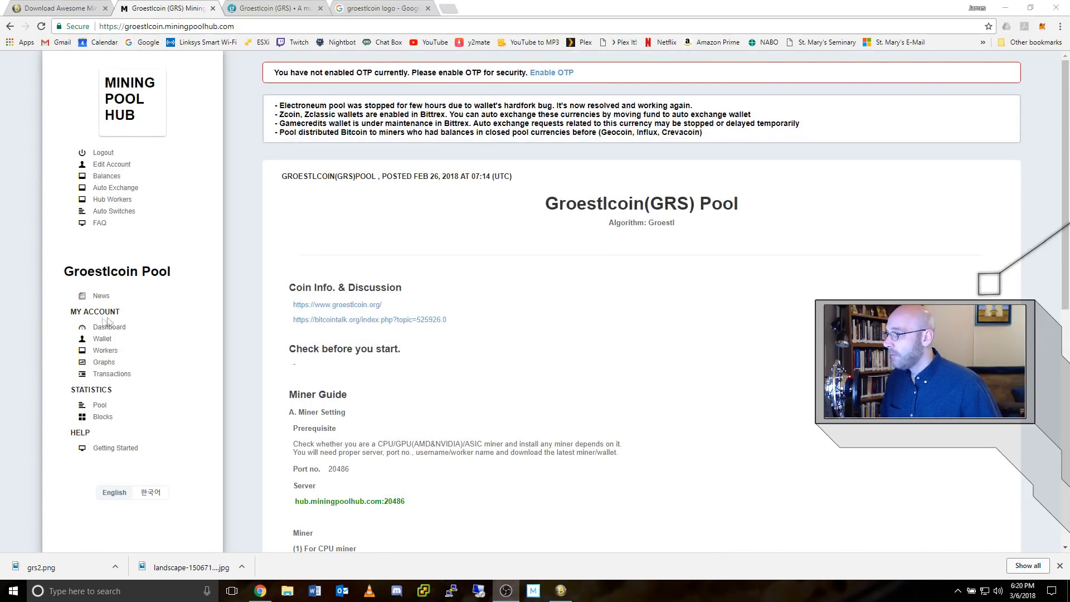
mouse_move(102, 338)
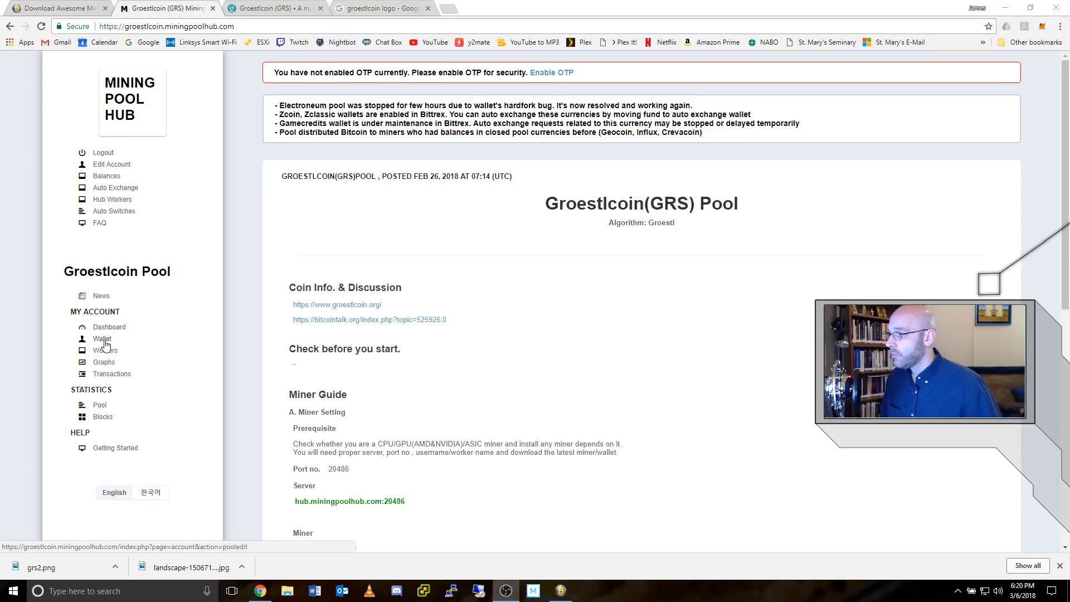
Step: Review the Groestlcoin pool wallet settings: payment address and automatic payout threshold fields
left_click(103, 338)
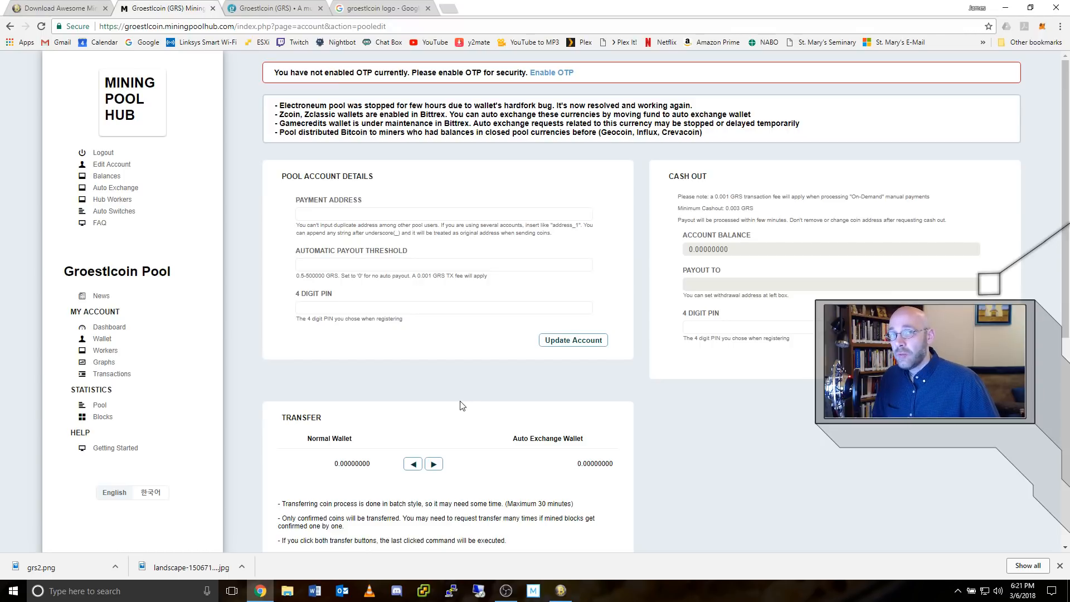
mouse_move(430, 403)
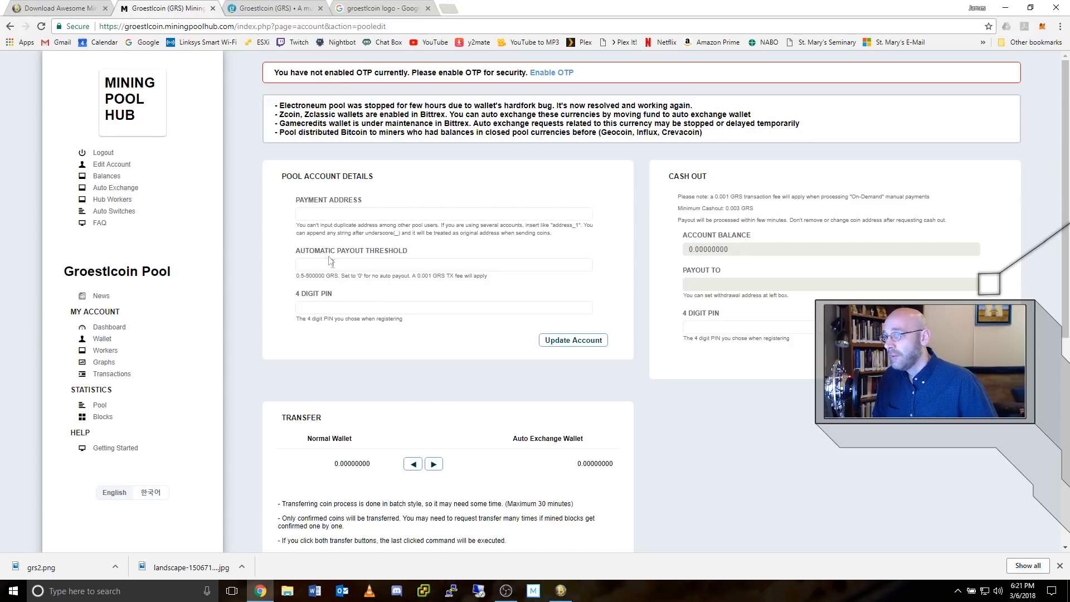
left_click(444, 214)
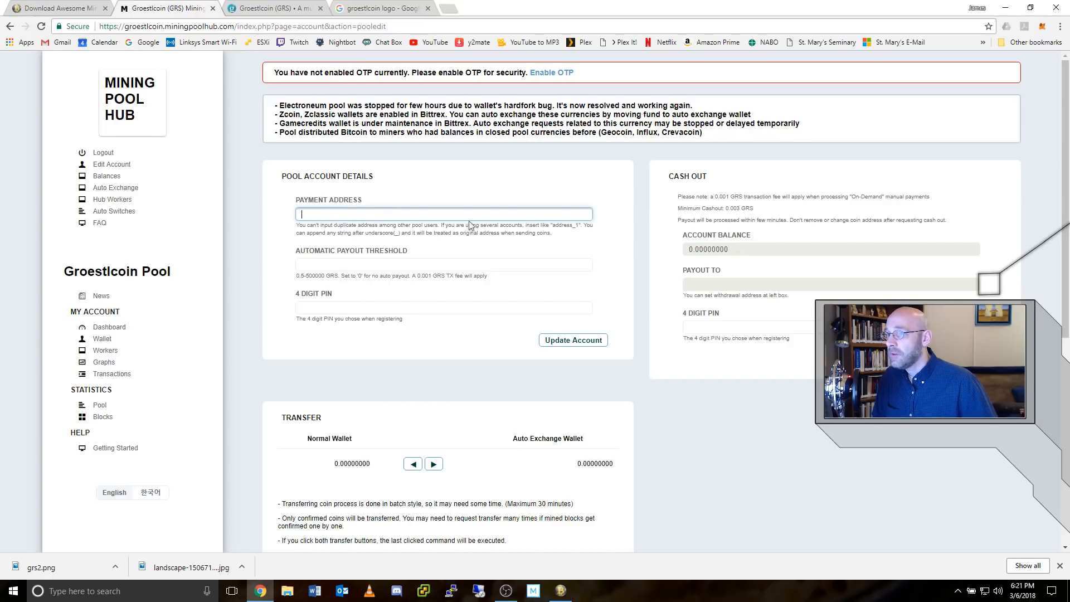
mouse_move(335, 264)
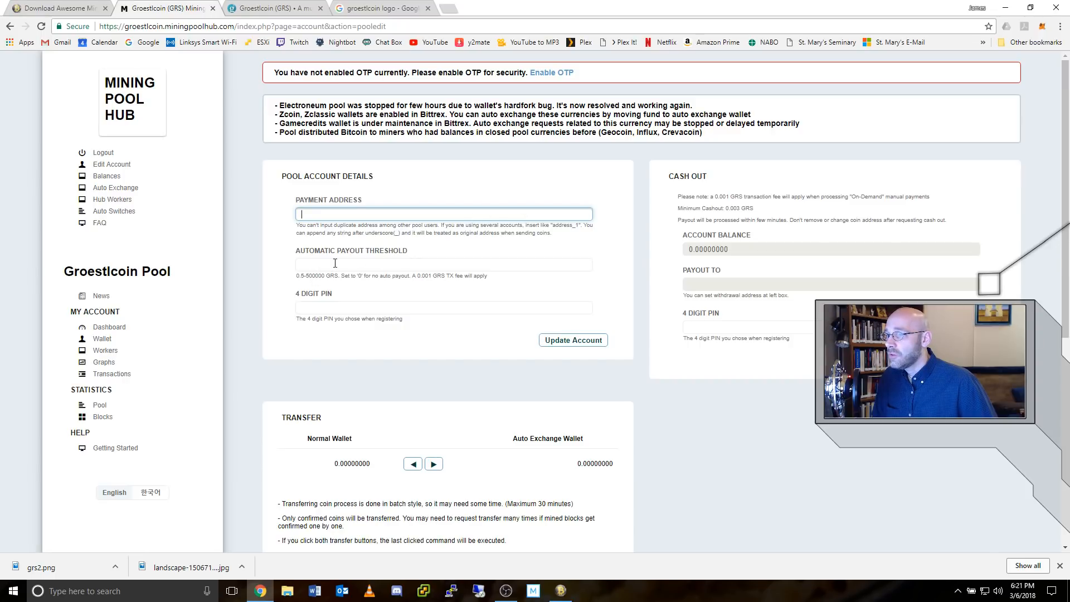
left_click(442, 265)
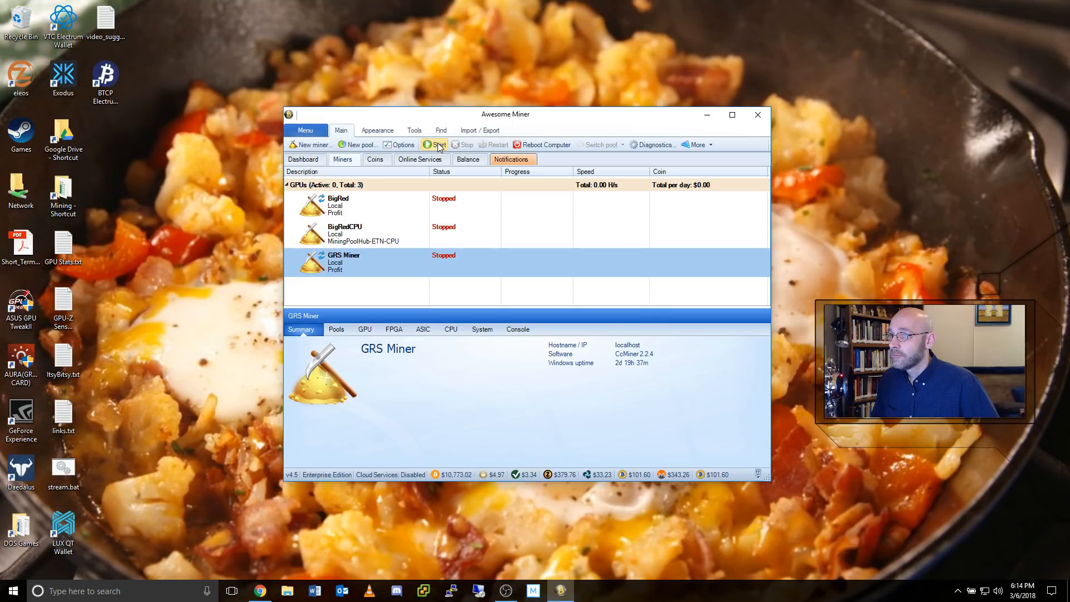
Step: Start GRS Miner so it mines GroestlCoin on GRS-MPH at about 33 MH/s
left_click(436, 144)
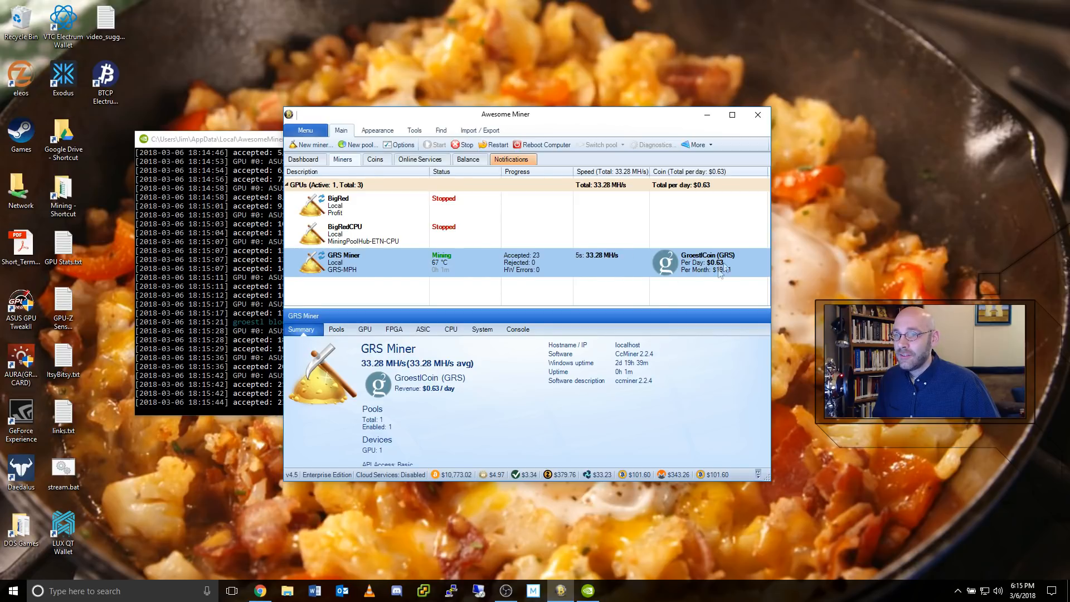
mouse_move(724, 269)
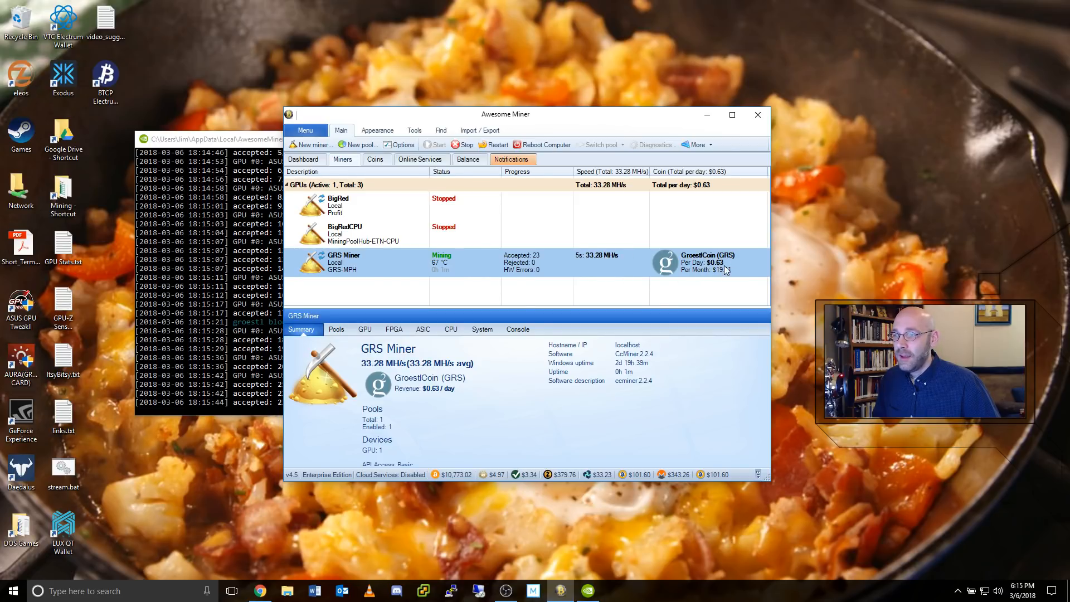